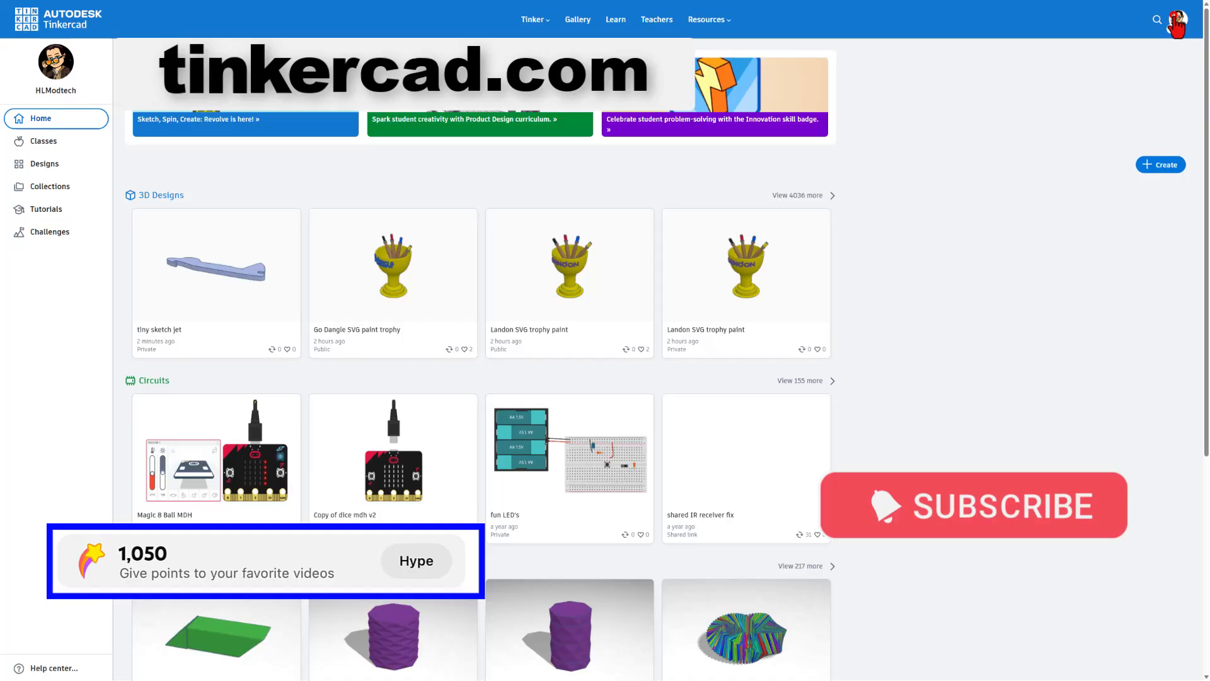
Go to Your designs from the sidebar and list the new design types under Create
left_click(1176, 19)
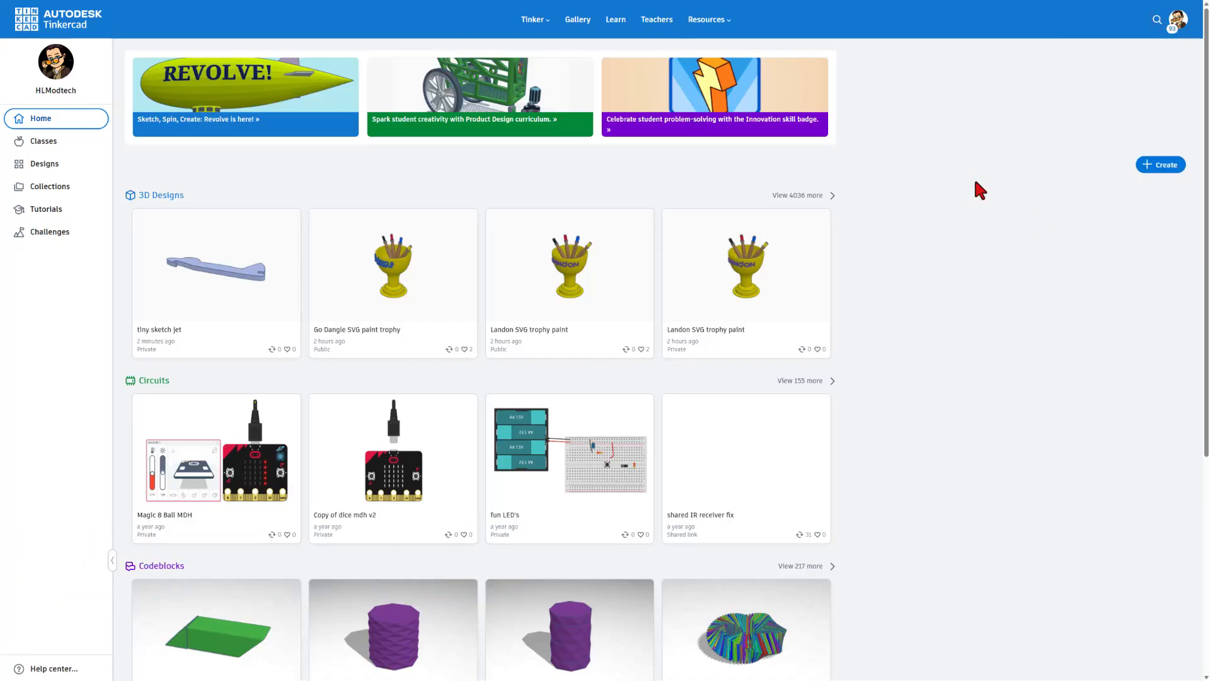
mouse_move(44, 164)
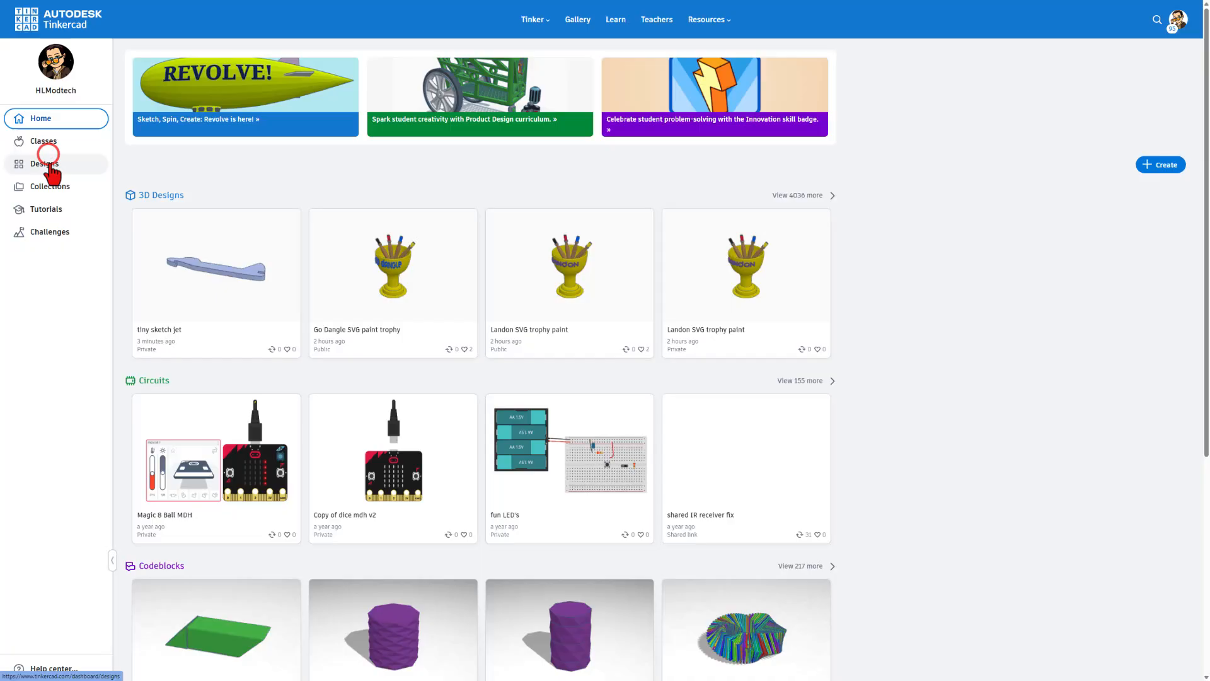
left_click(45, 162)
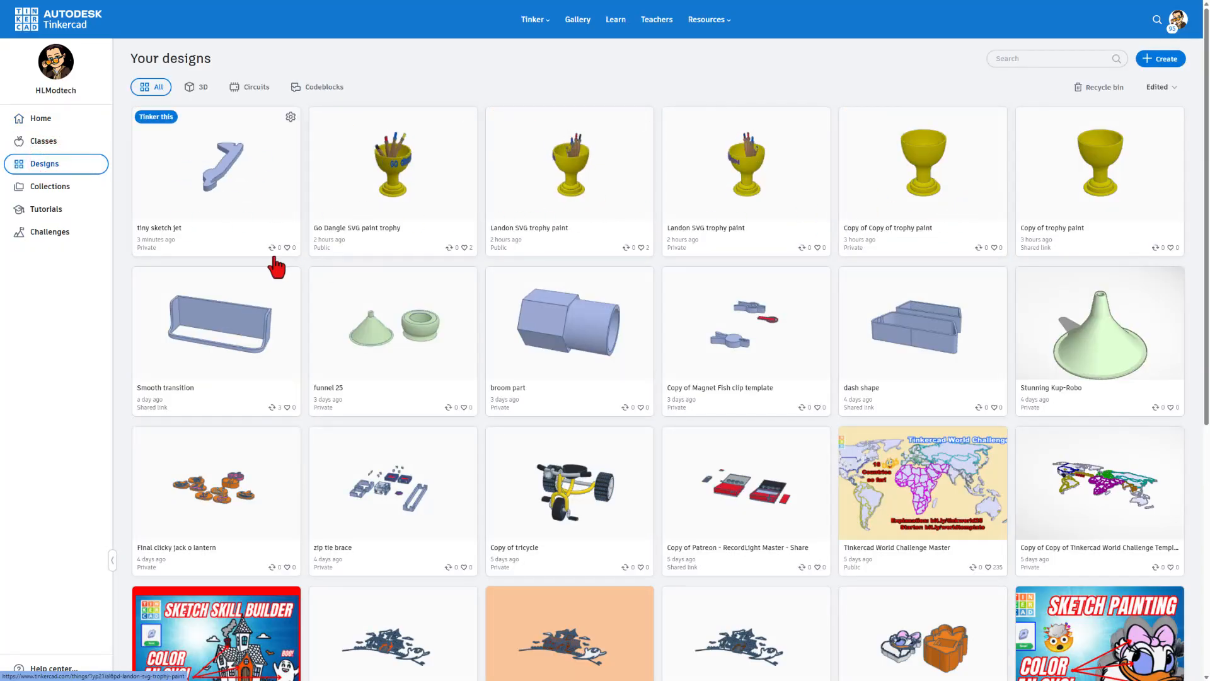
mouse_move(308, 251)
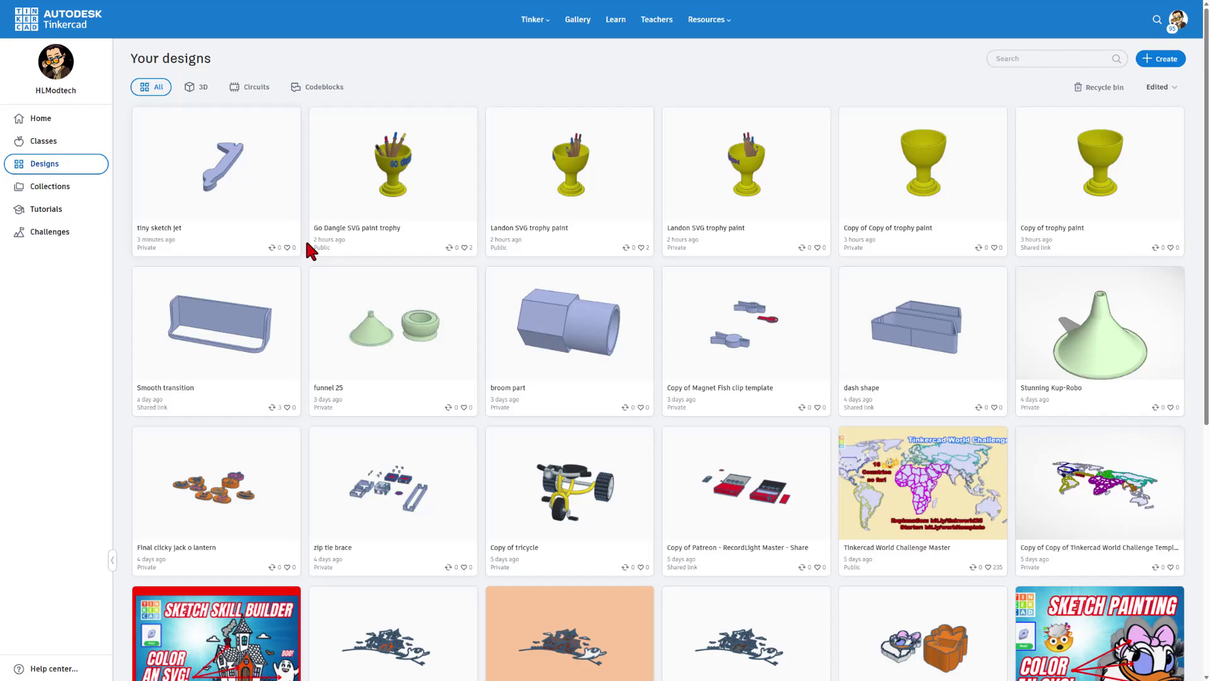
mouse_move(346, 258)
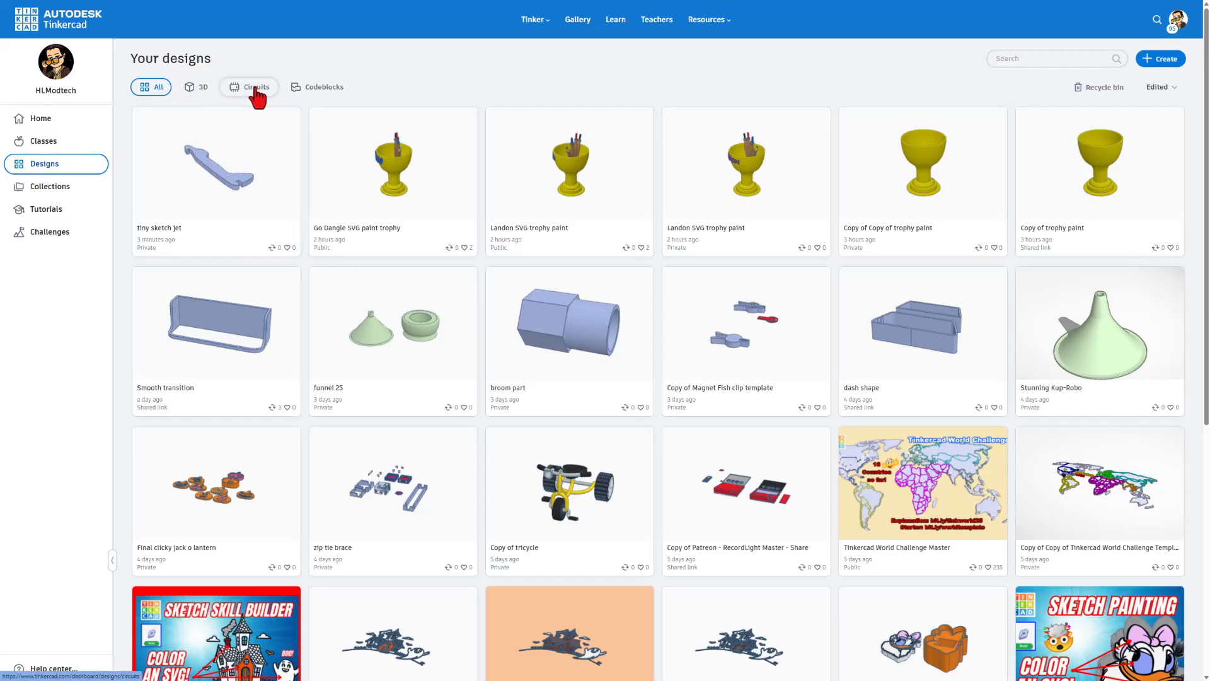
mouse_move(795, 72)
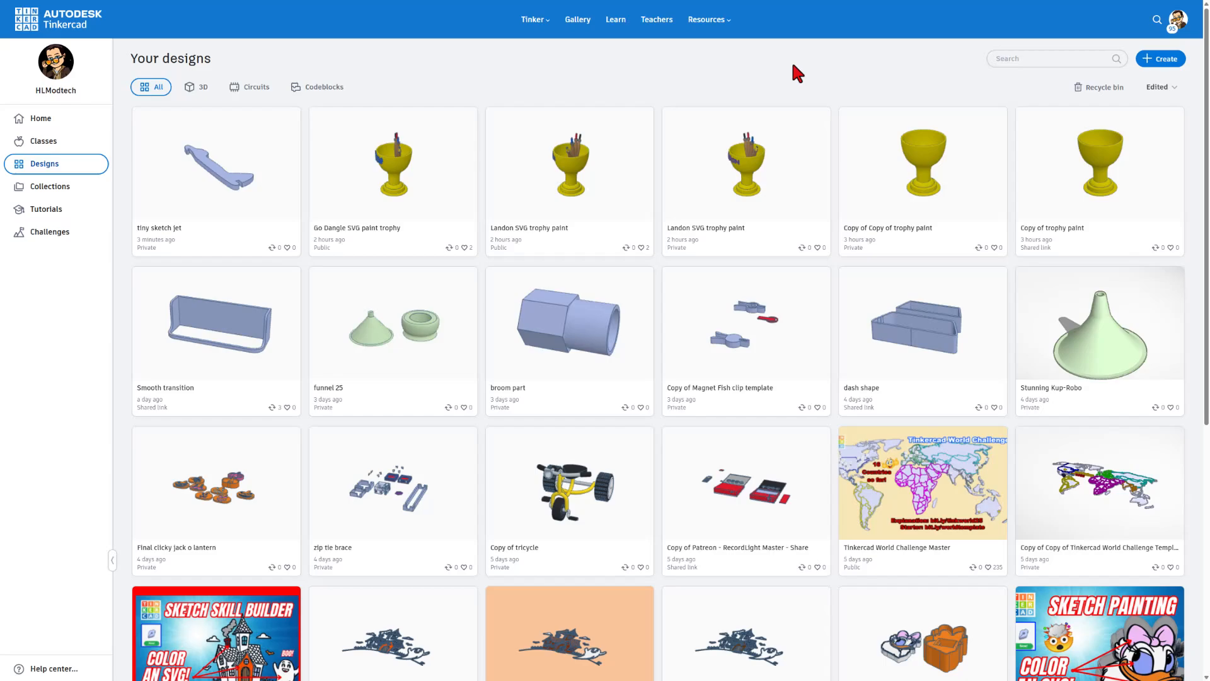
left_click(1159, 58)
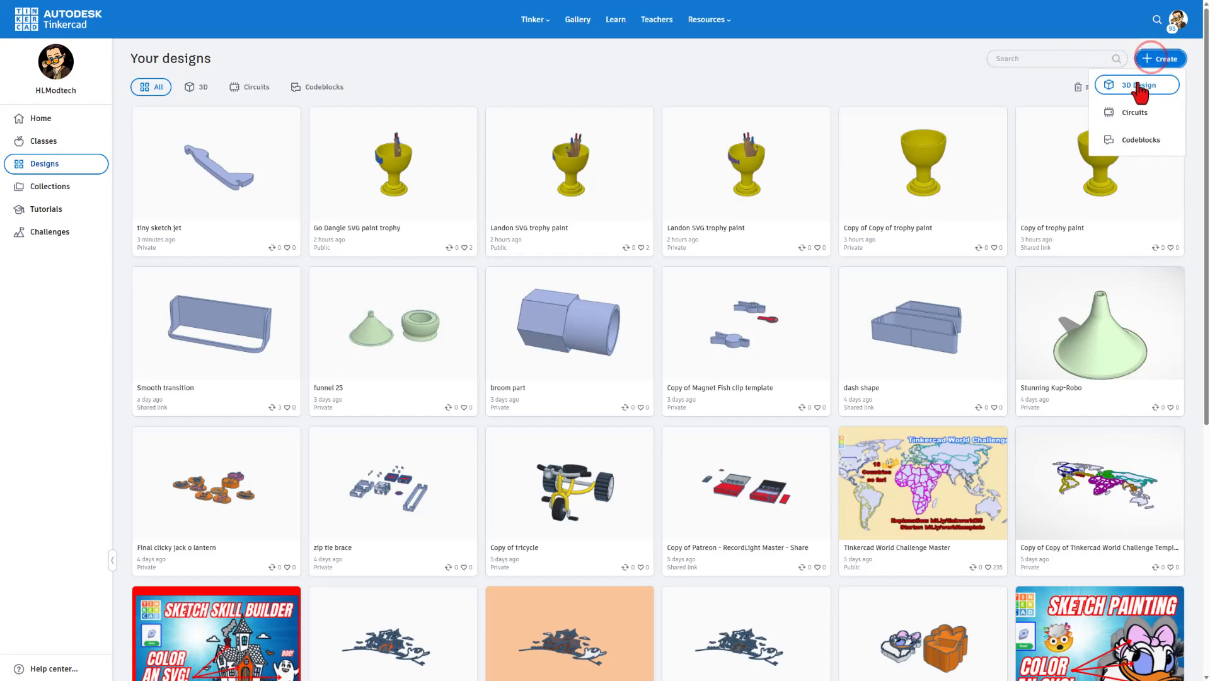
Start a new 3D design and place a box on the workplane
left_click(1135, 85)
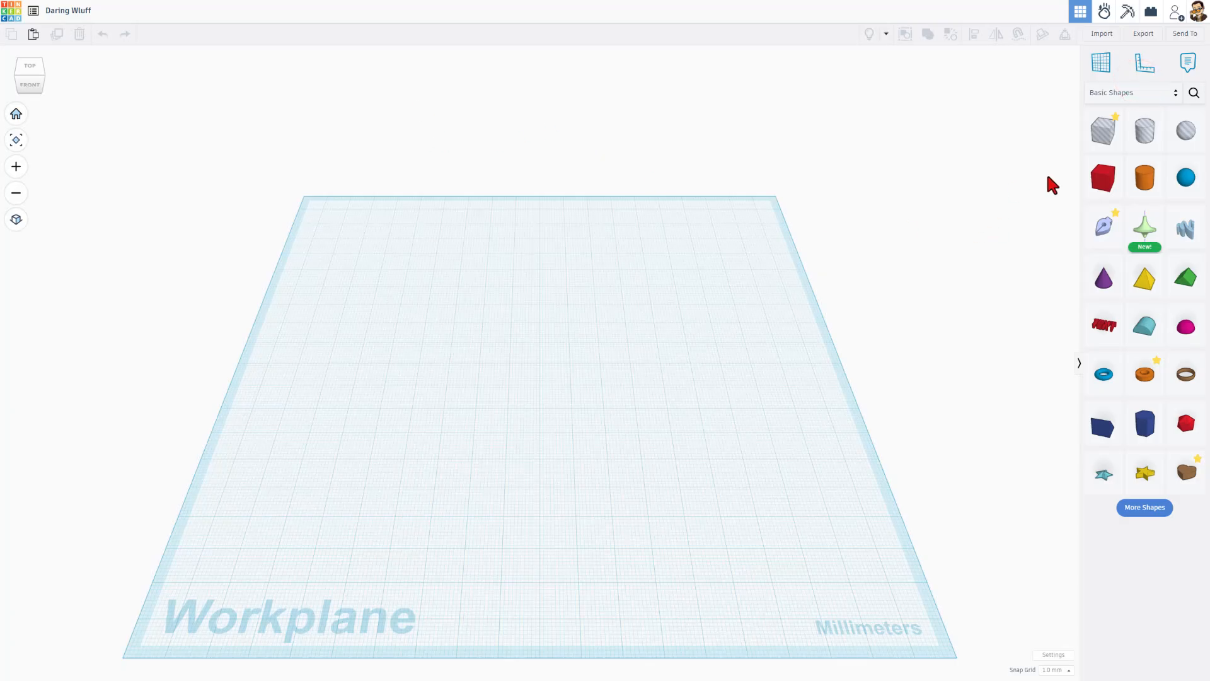
left_click(1102, 177)
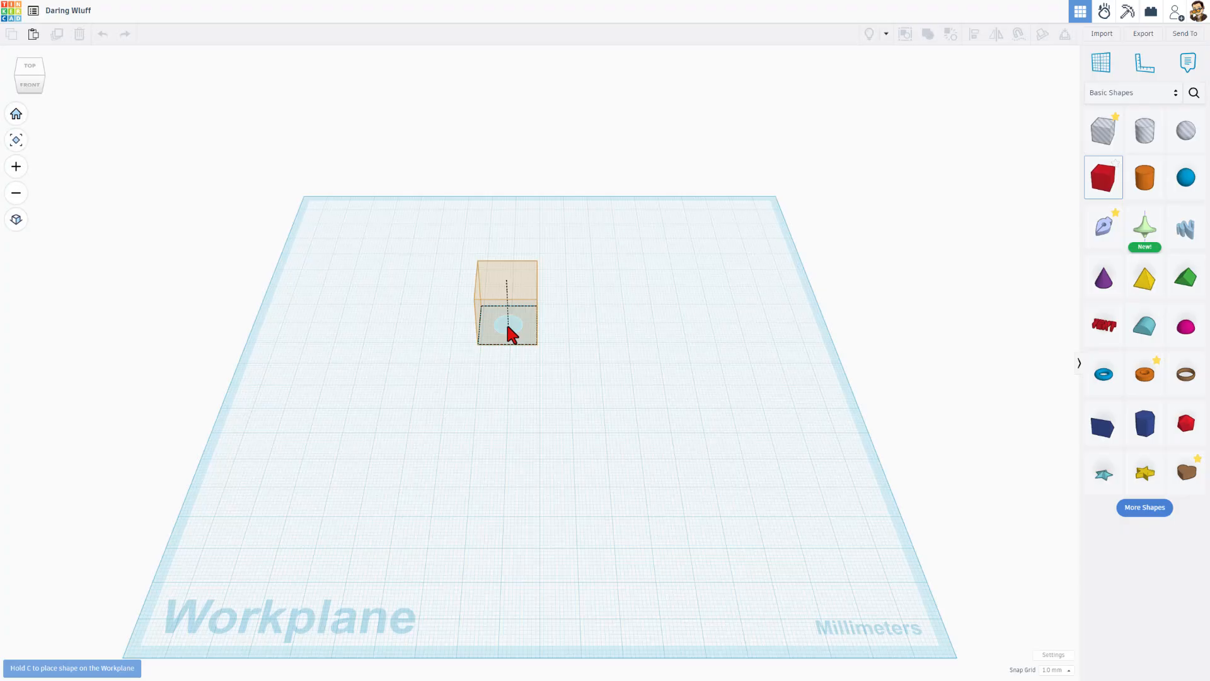
left_click(1144, 178)
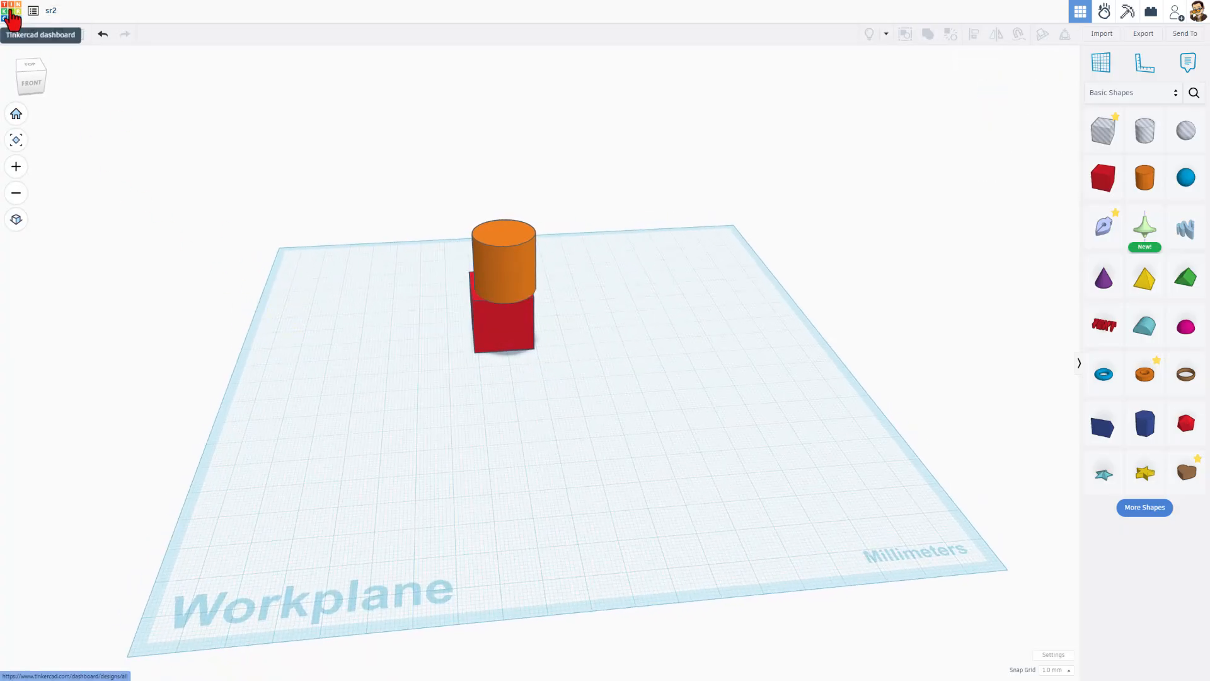
Reopen sr2 from the dashboard for editing and delete its box and cylinder
left_click(13, 10)
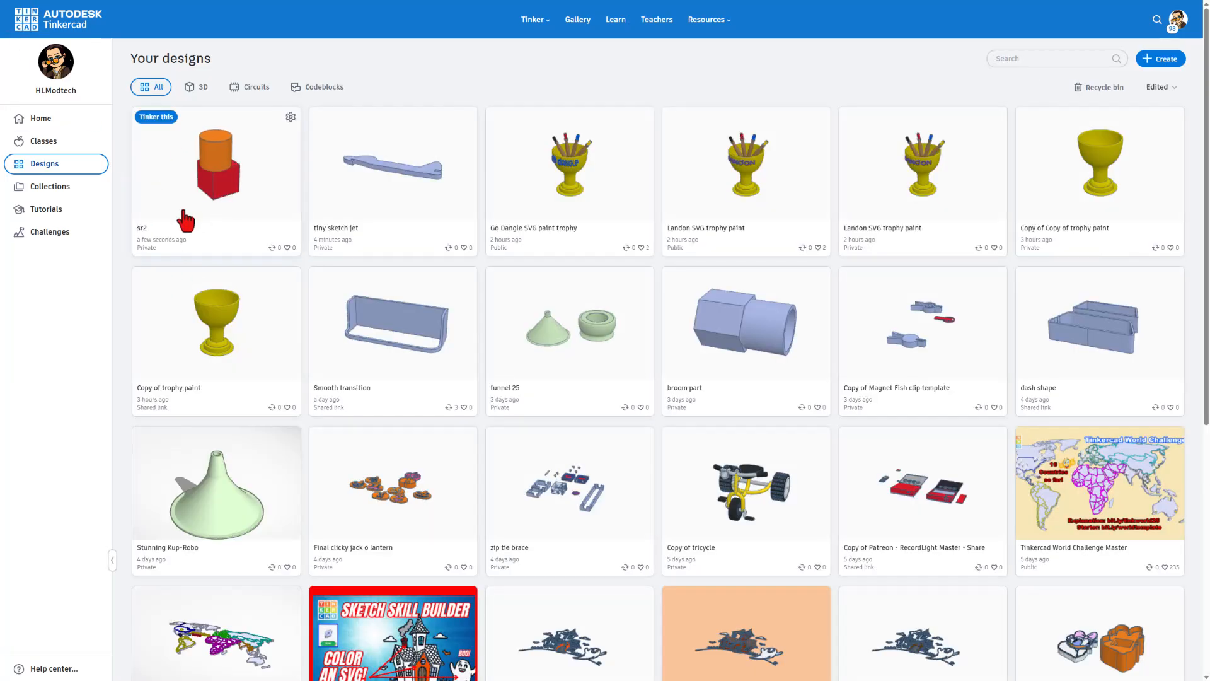
mouse_move(249, 202)
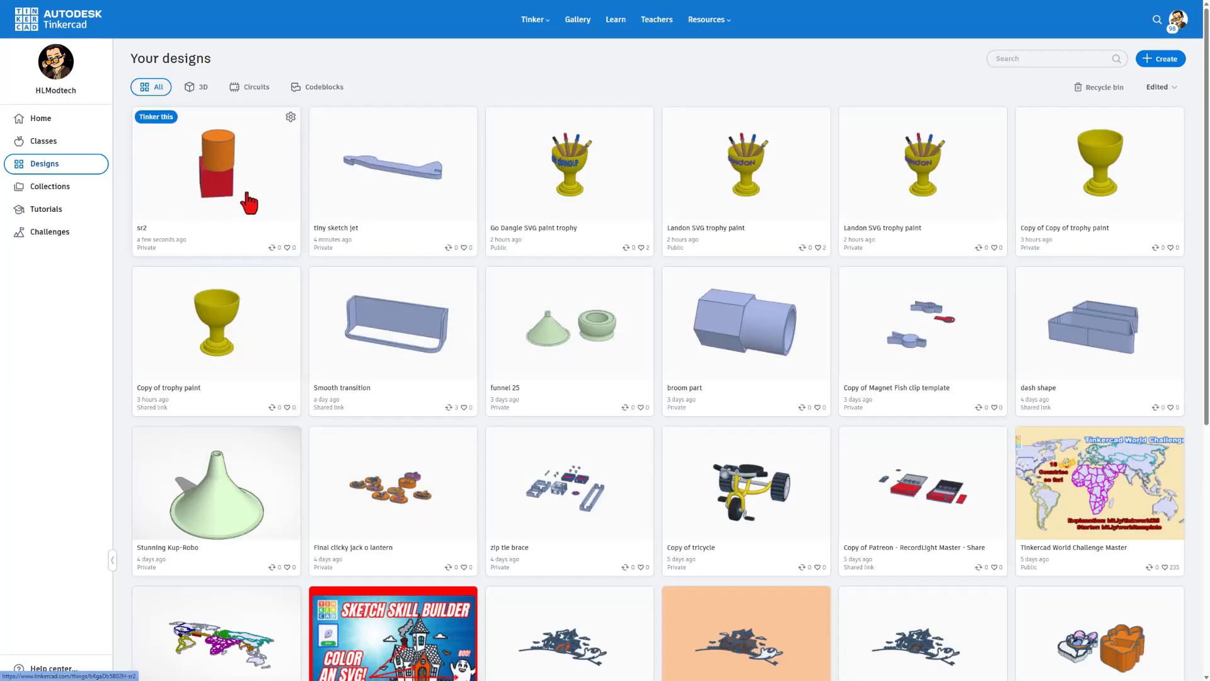
left_click(291, 116)
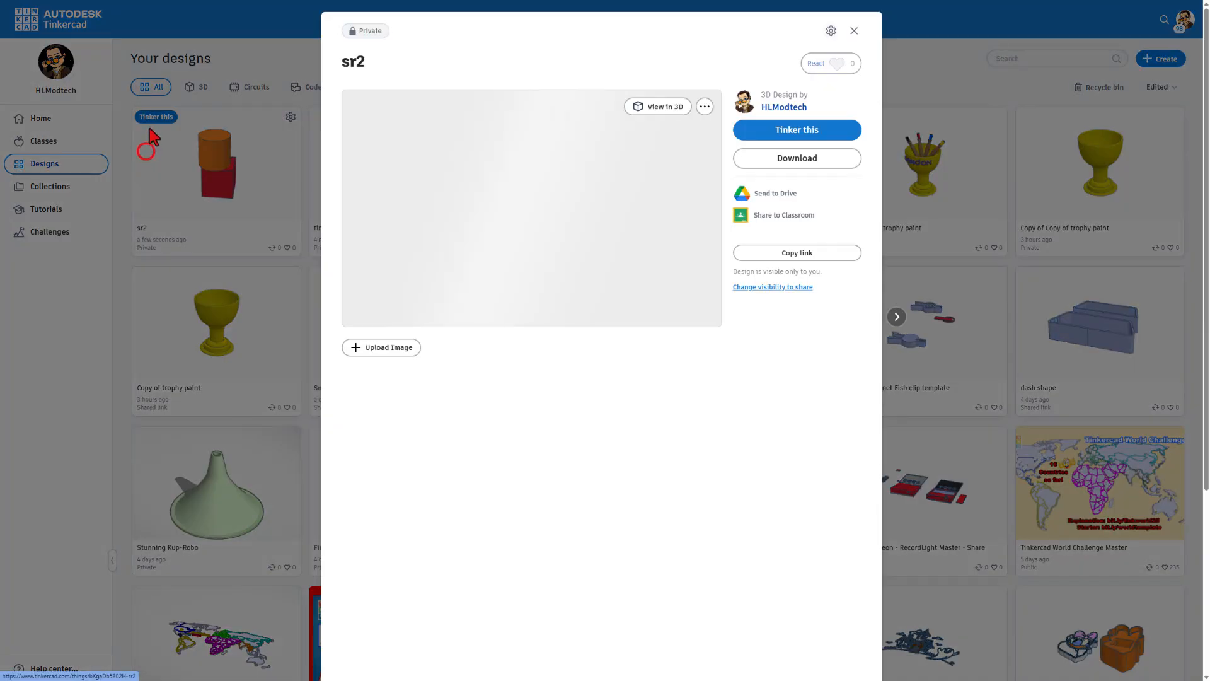
left_click(853, 31)
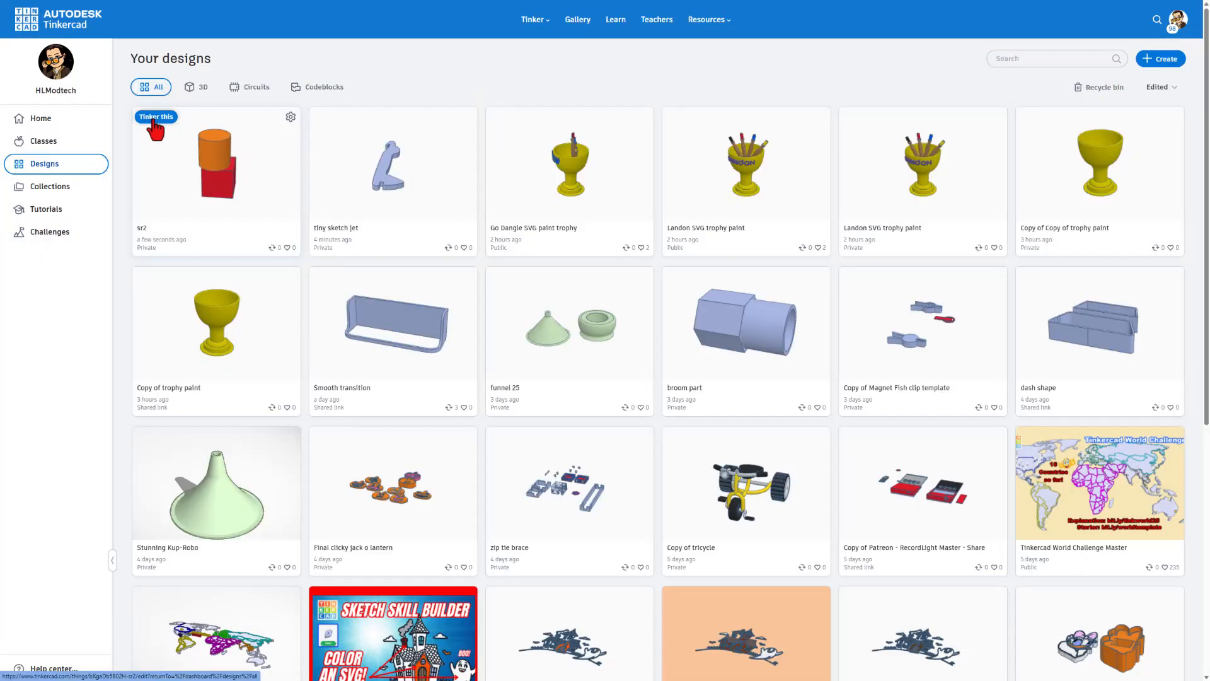
left_click(155, 116)
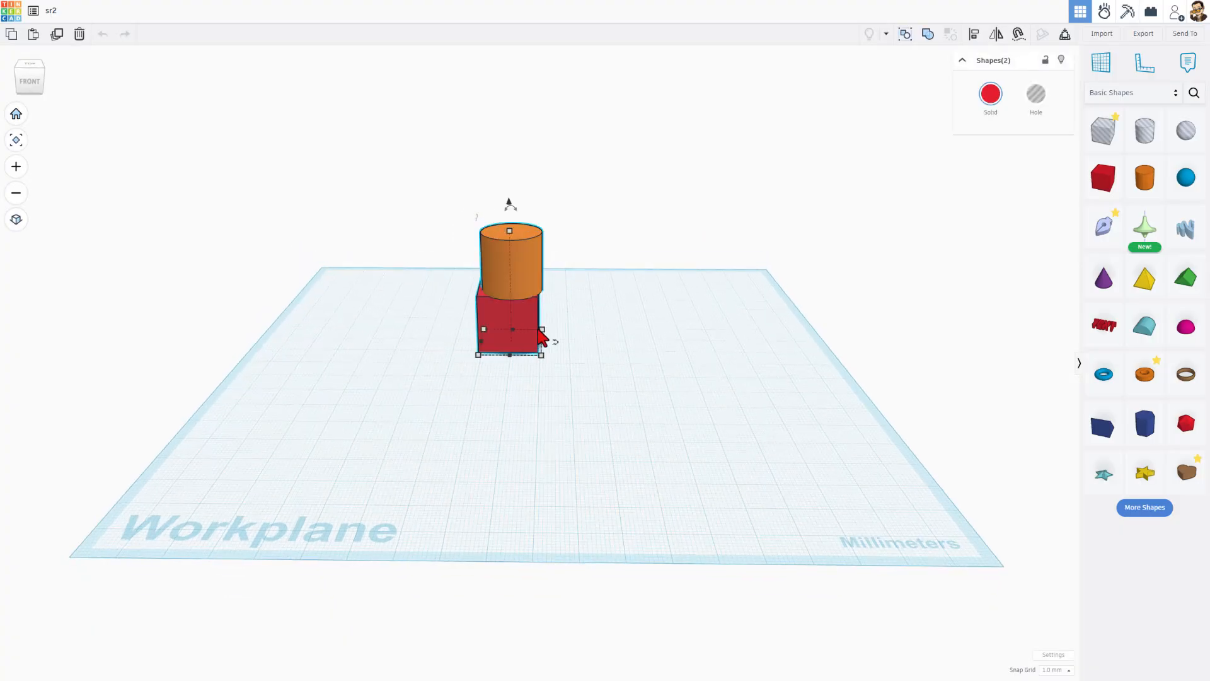
key("Delete")
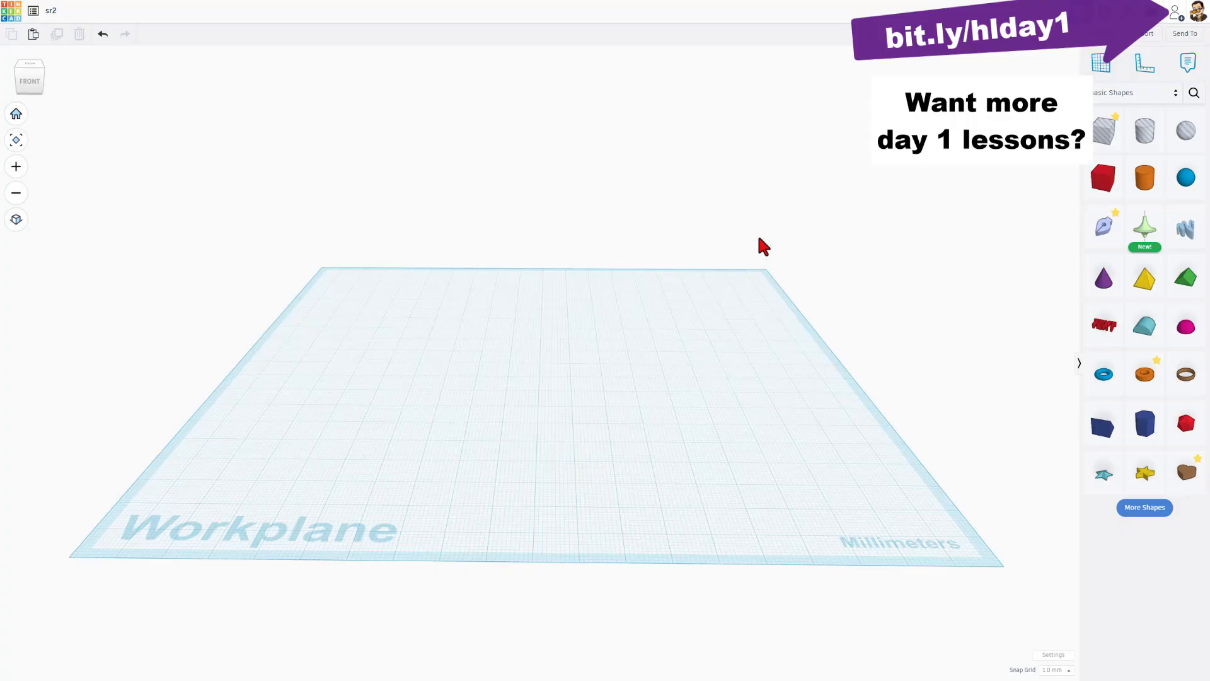
Open the Sketch Revolve editor, browse its sketching help pages, and dismiss the introduction
left_click(1144, 227)
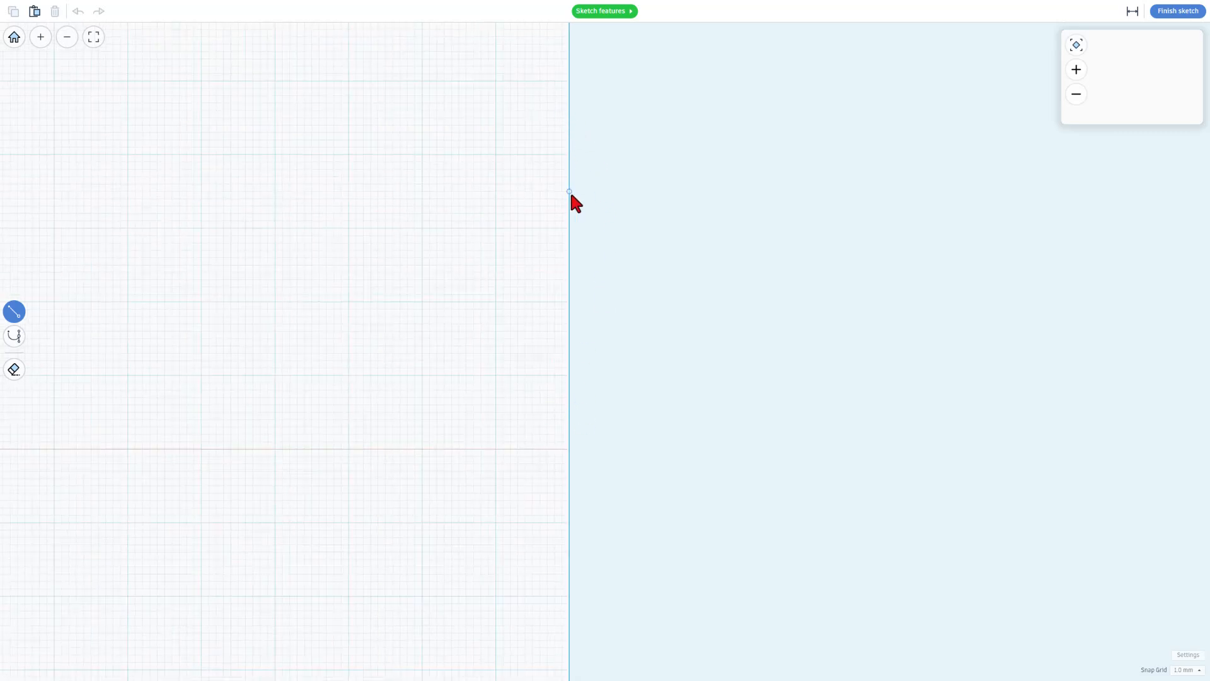
mouse_move(303, 451)
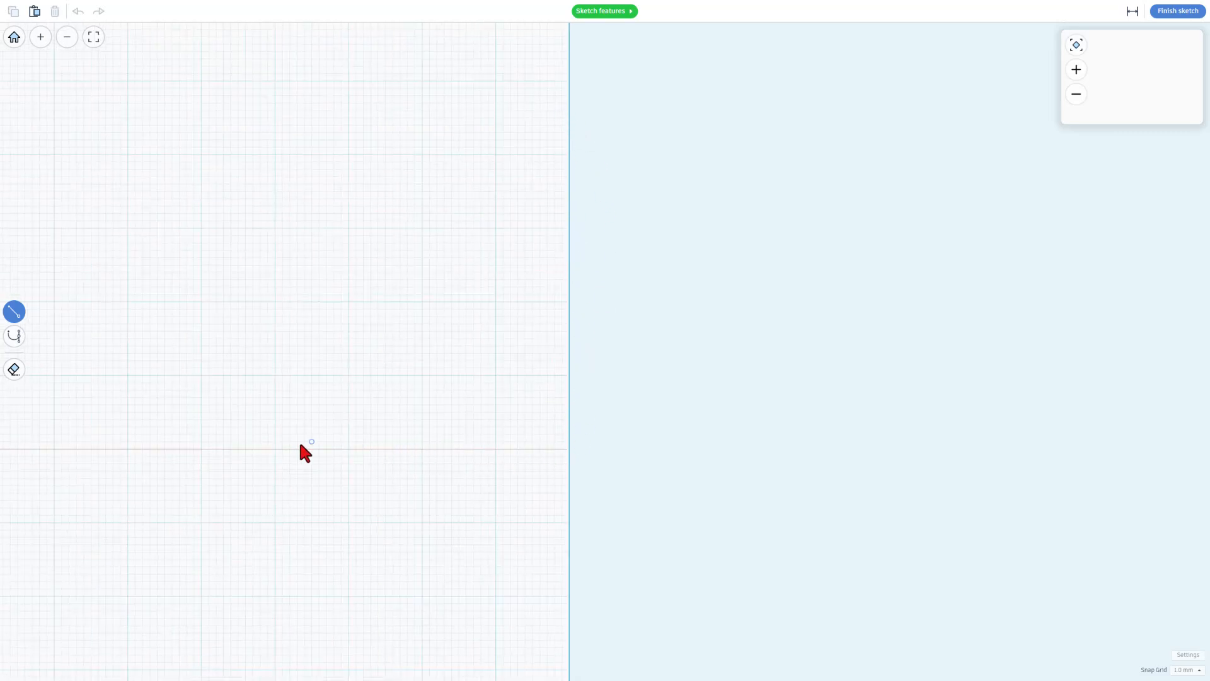
mouse_move(378, 369)
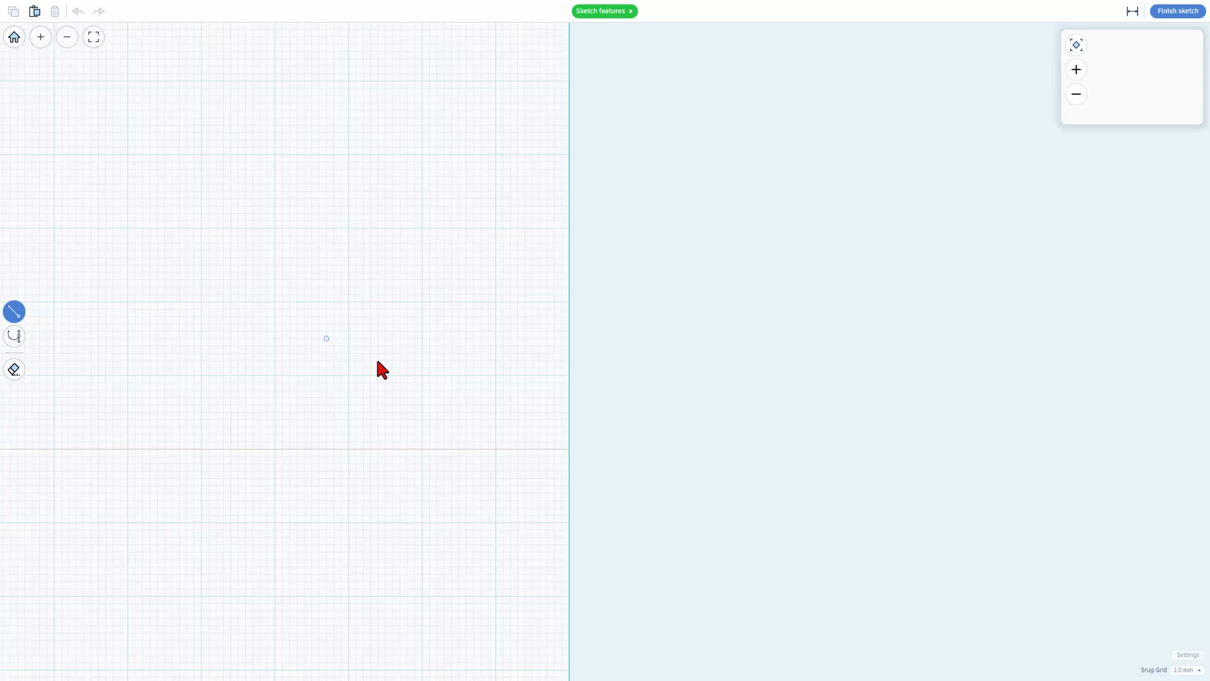
left_click(604, 11)
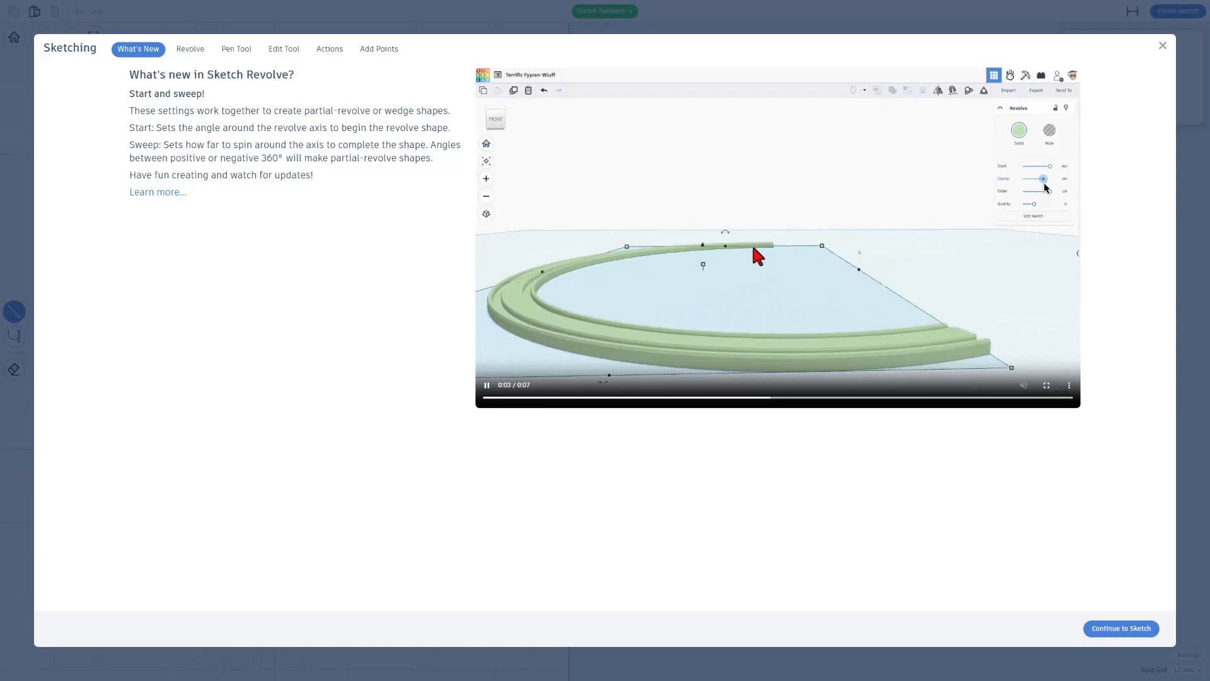
left_click(189, 48)
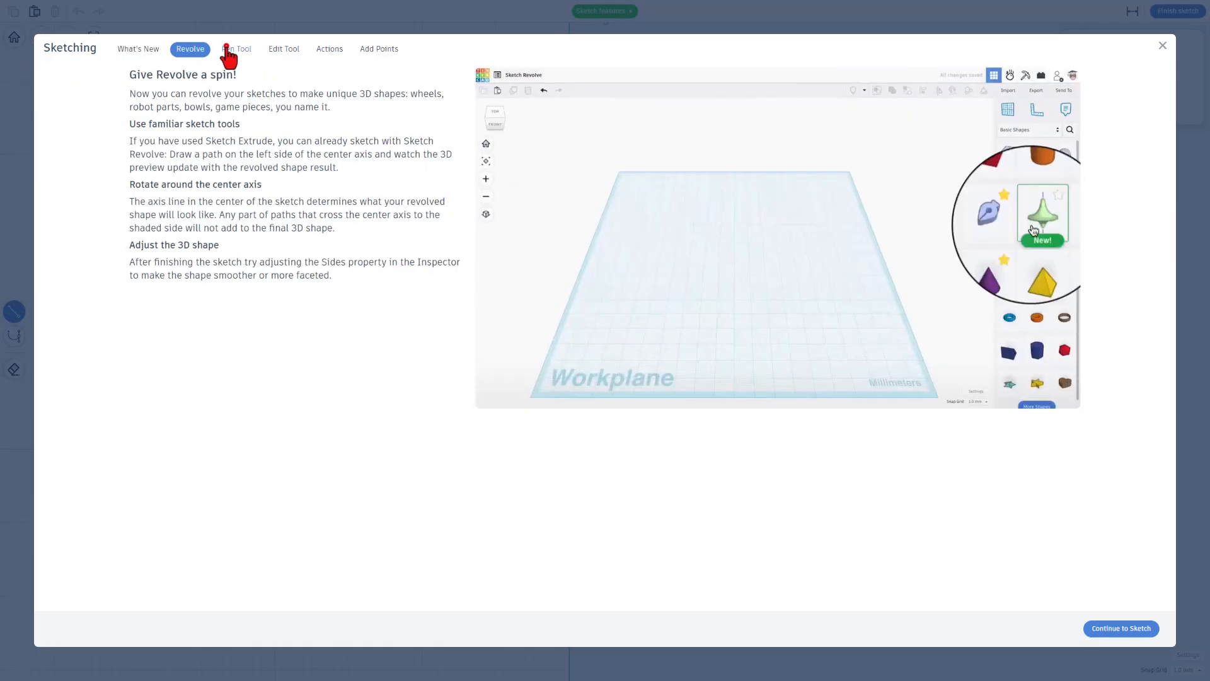
left_click(283, 49)
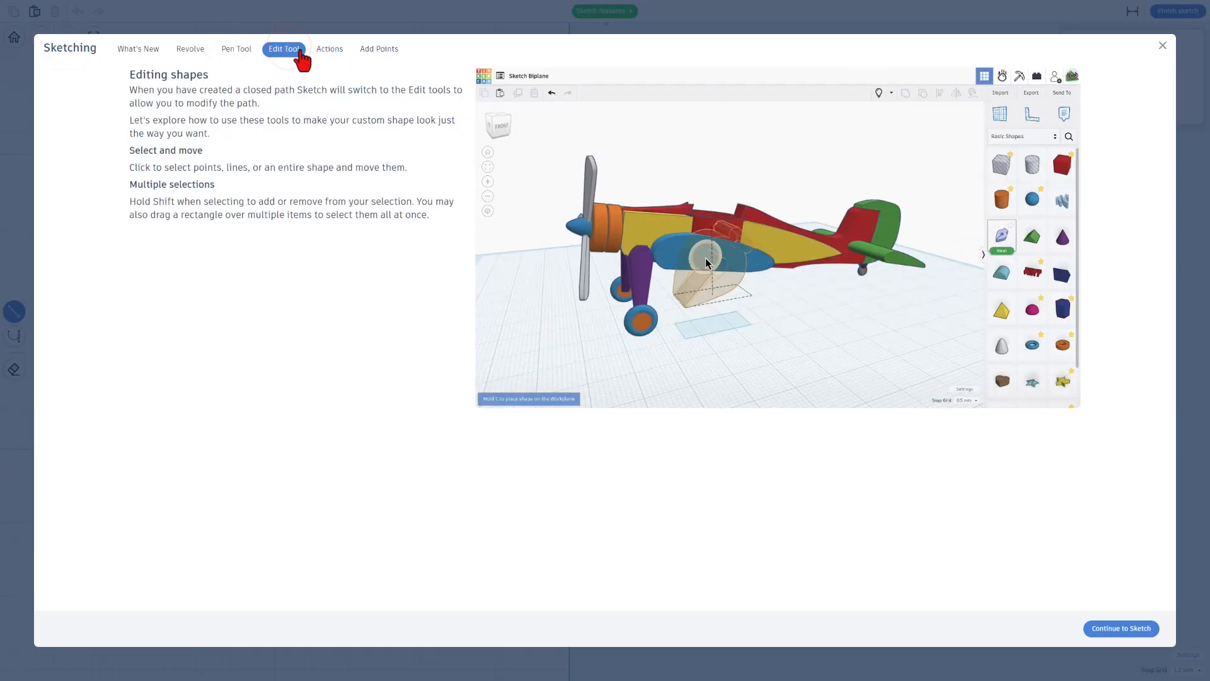
left_click(378, 49)
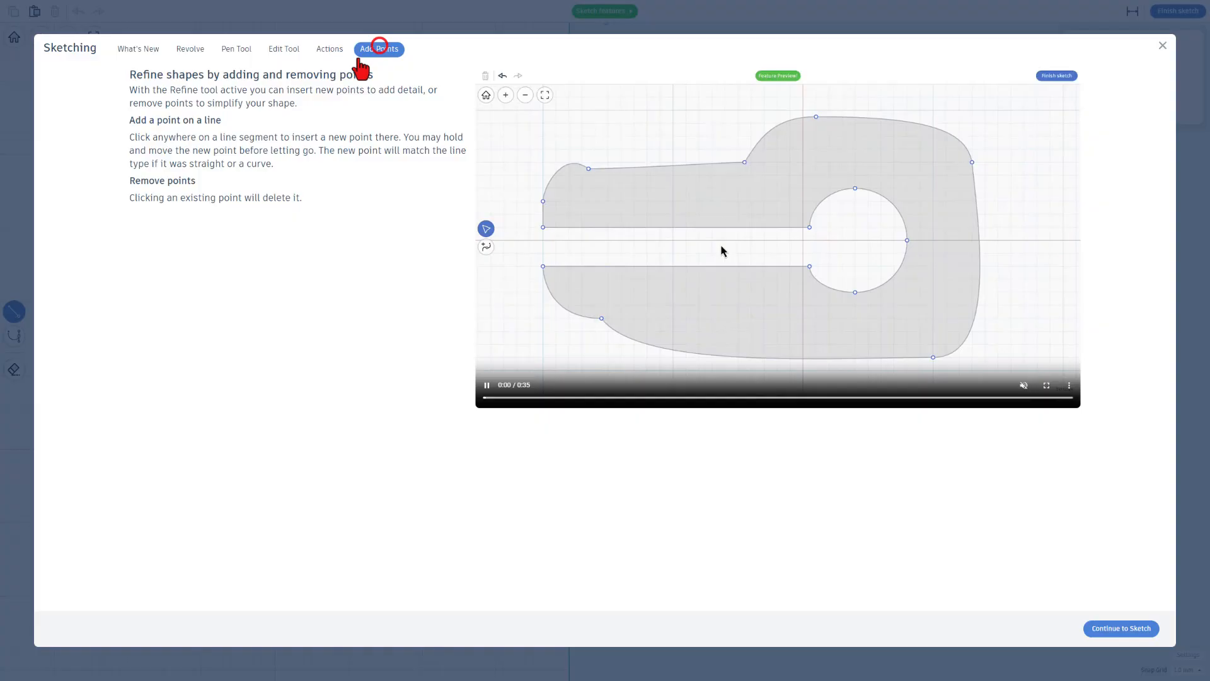
left_click(138, 49)
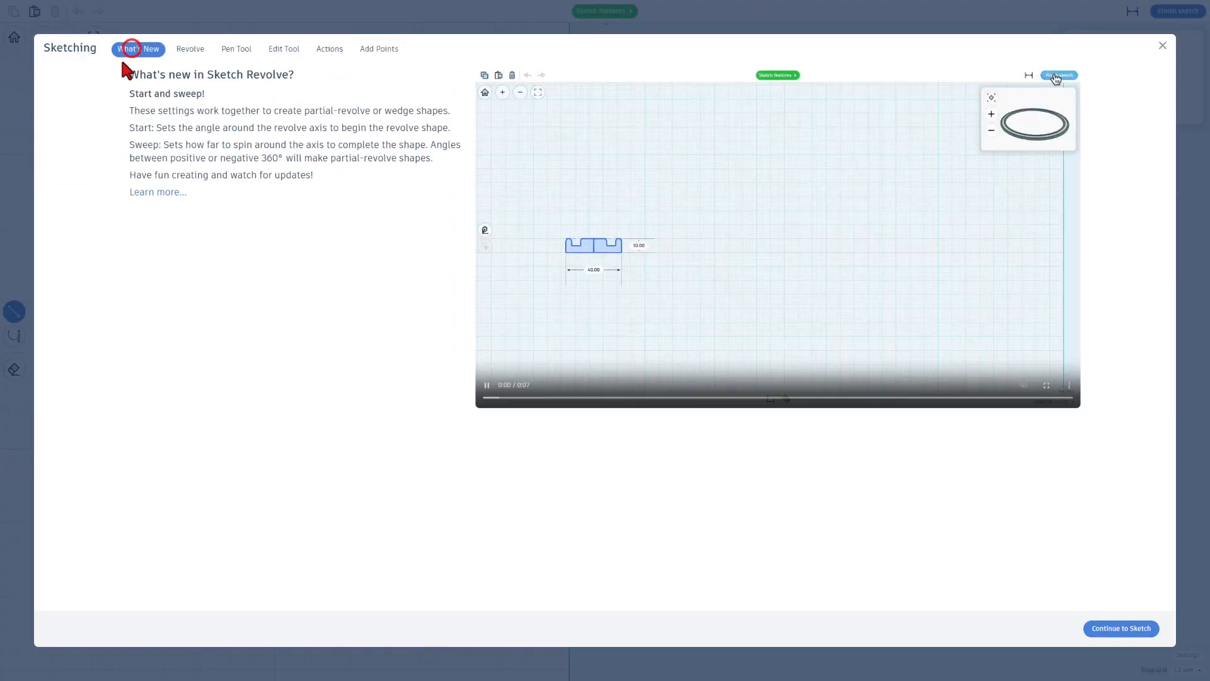
left_click(486, 384)
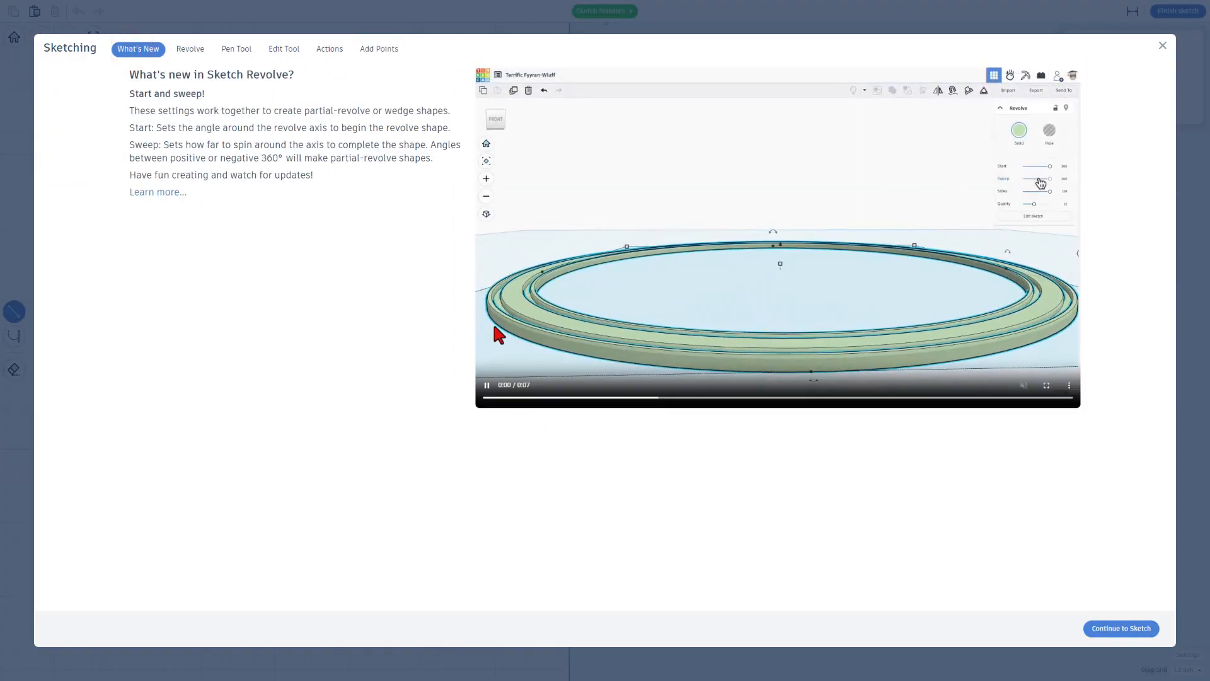
left_click(1119, 627)
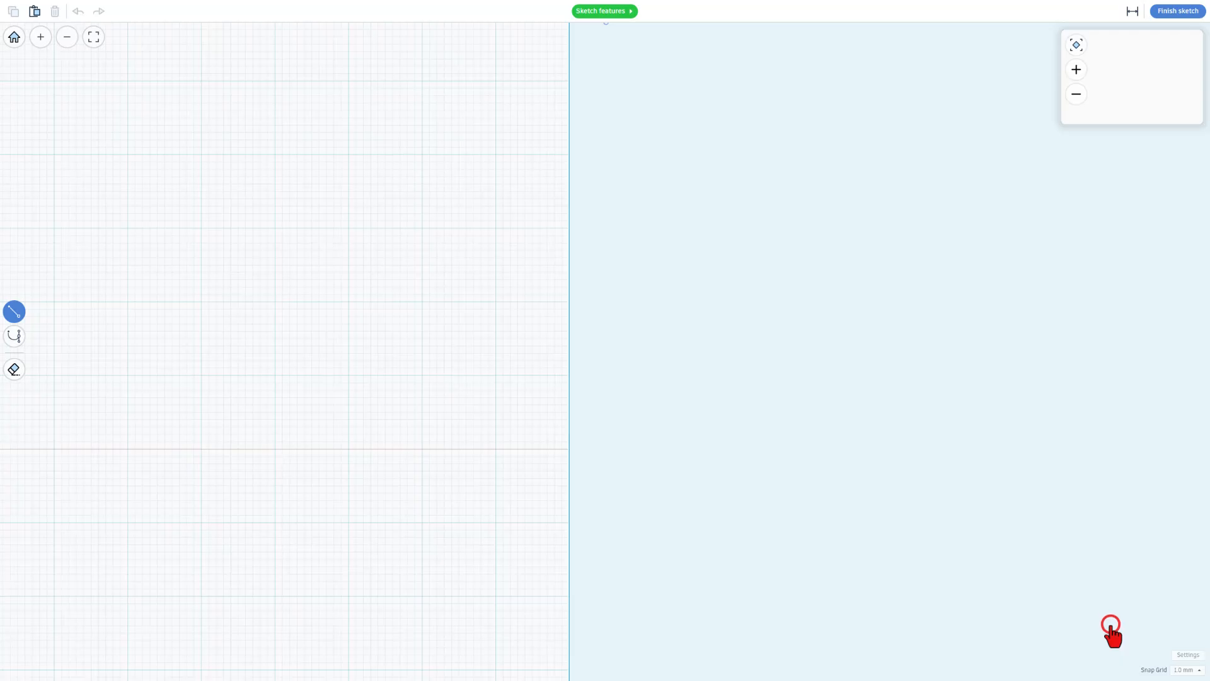
mouse_move(592, 31)
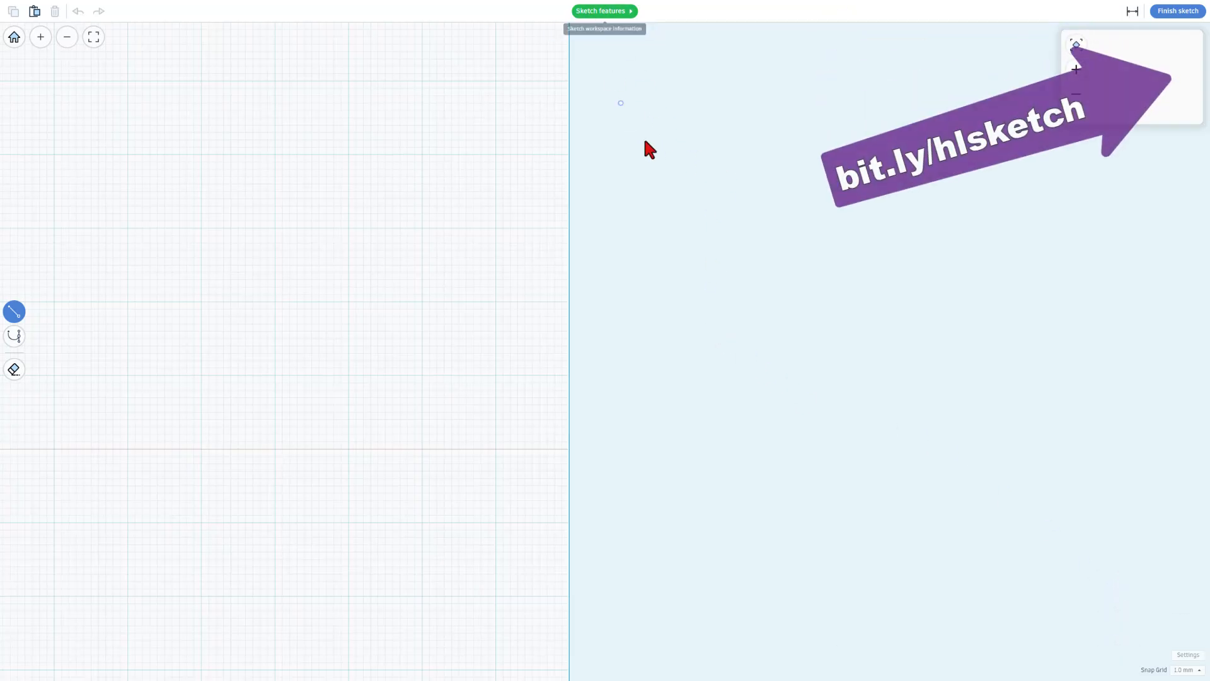
mouse_move(977, 91)
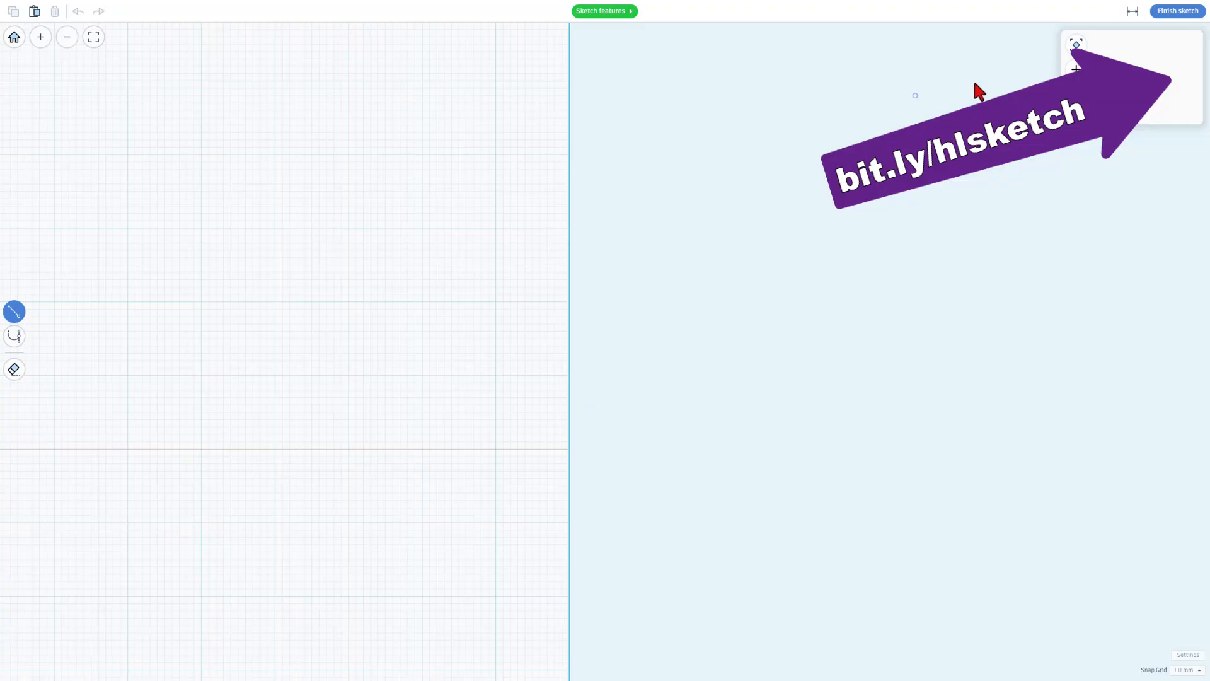
mouse_move(970, 85)
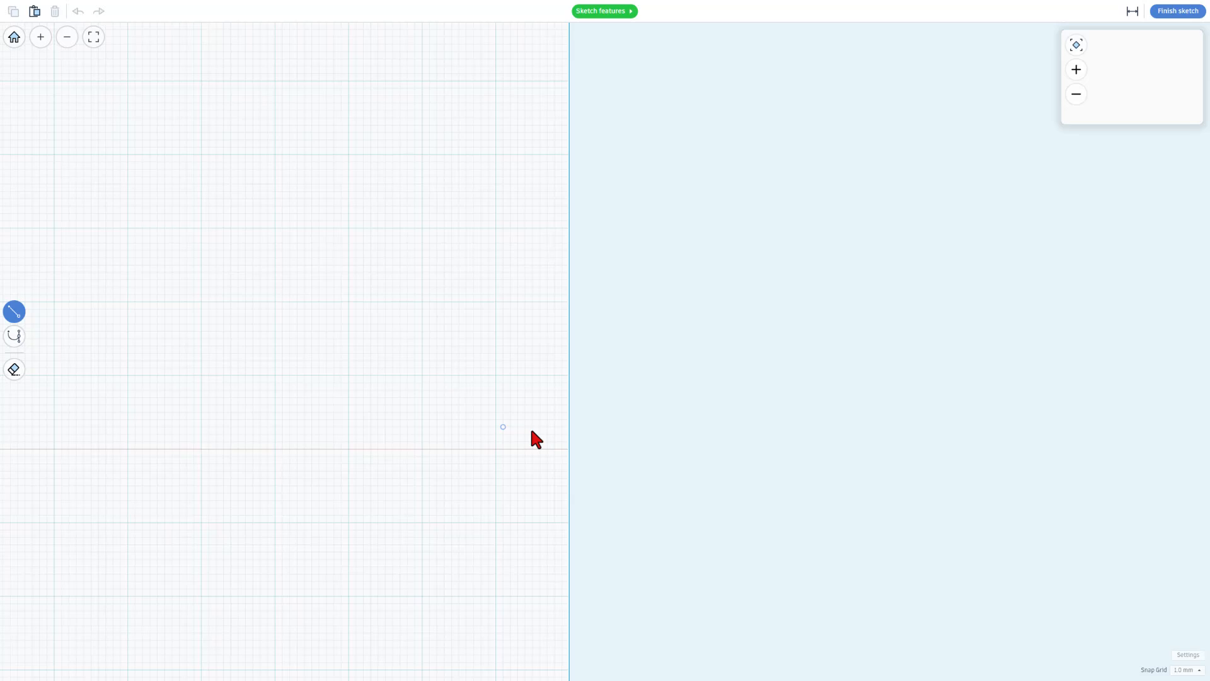
mouse_move(547, 450)
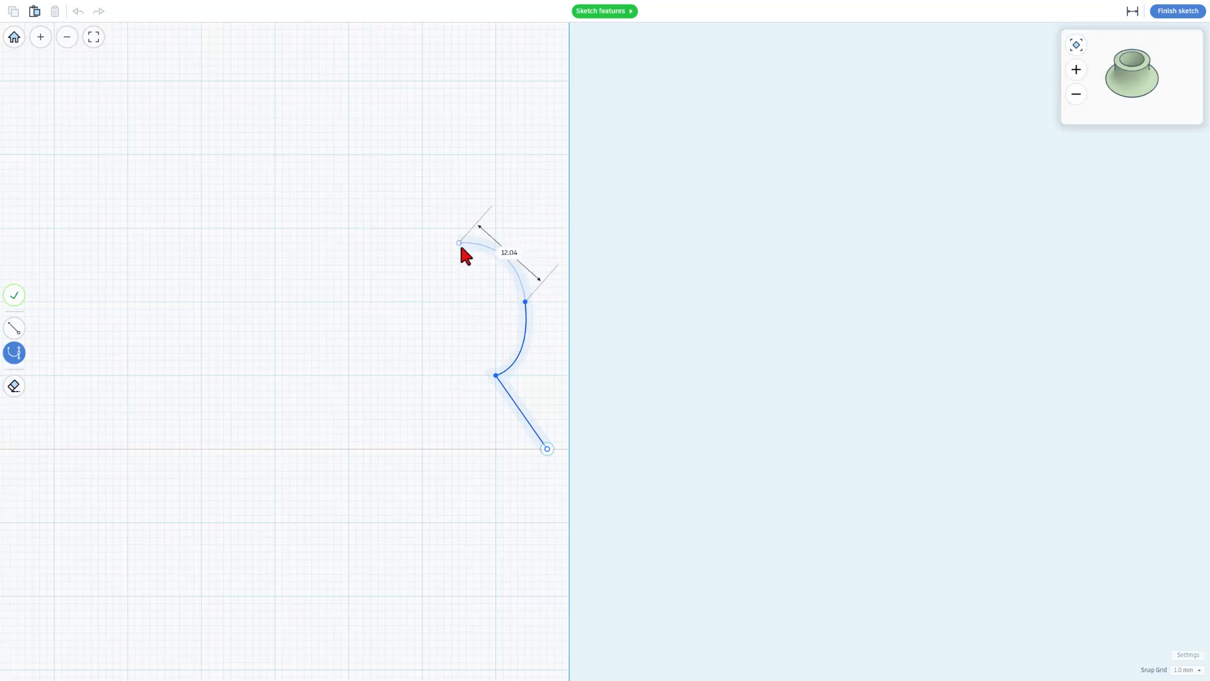
Drag out the curved section of the profile and rotate the 3D preview
left_click_drag(459, 244, 461, 217)
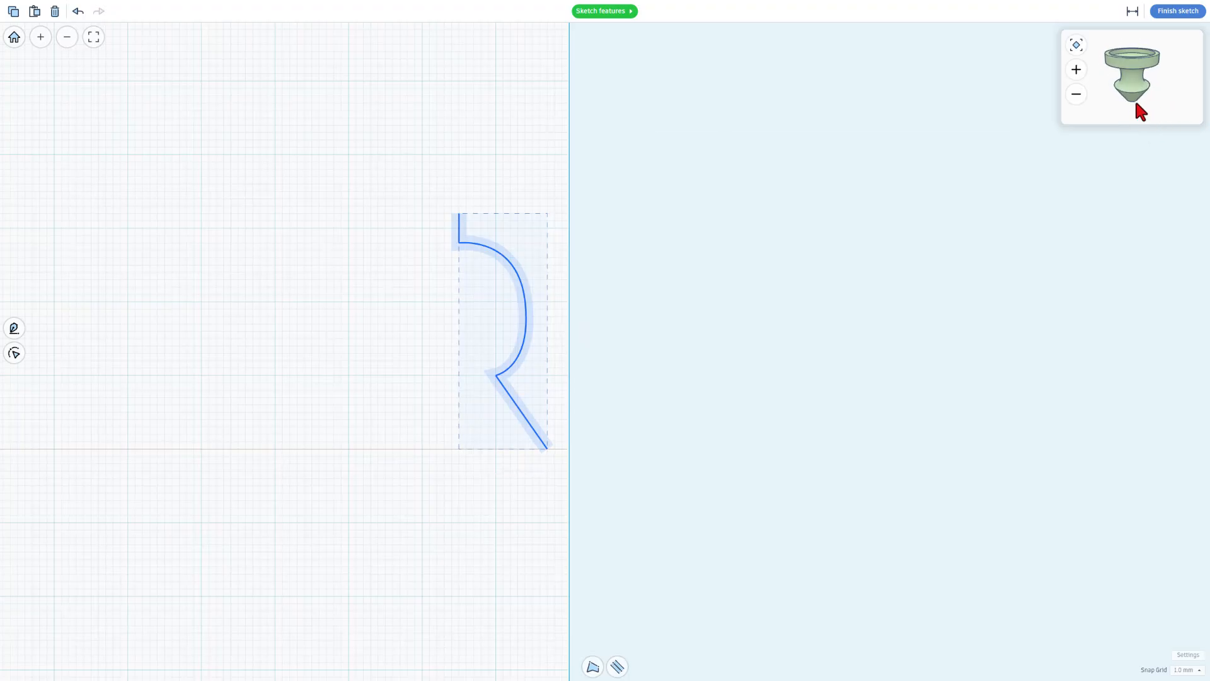
left_click(1131, 74)
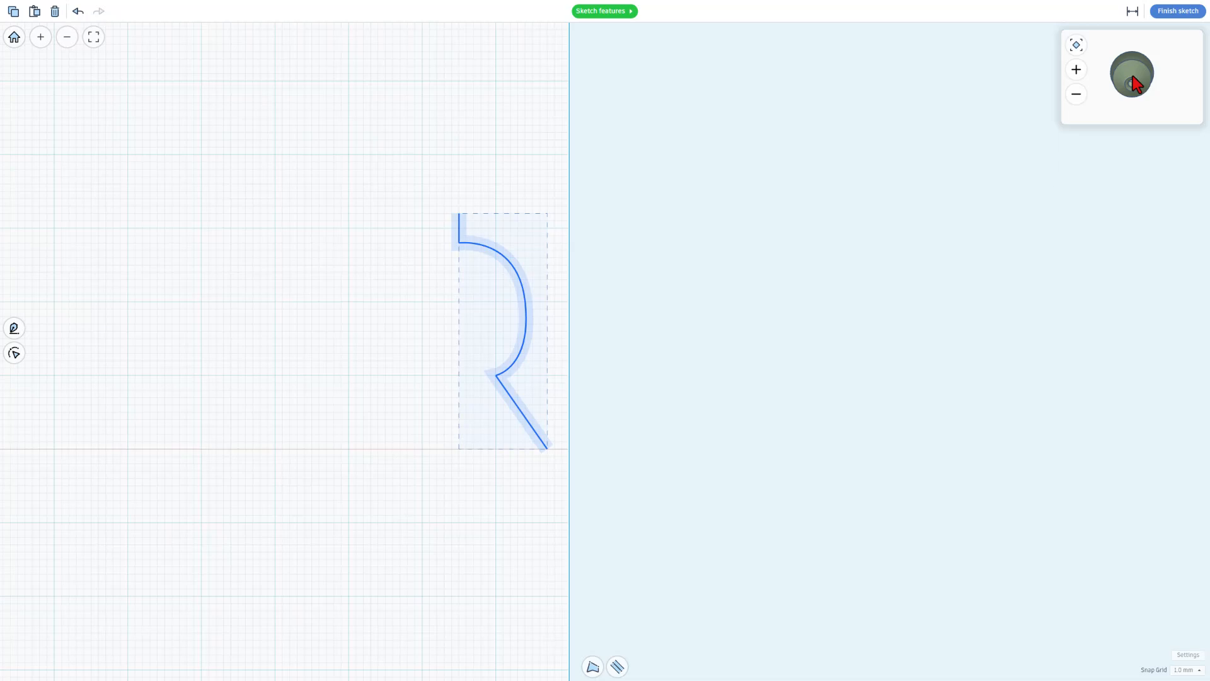
mouse_move(472, 292)
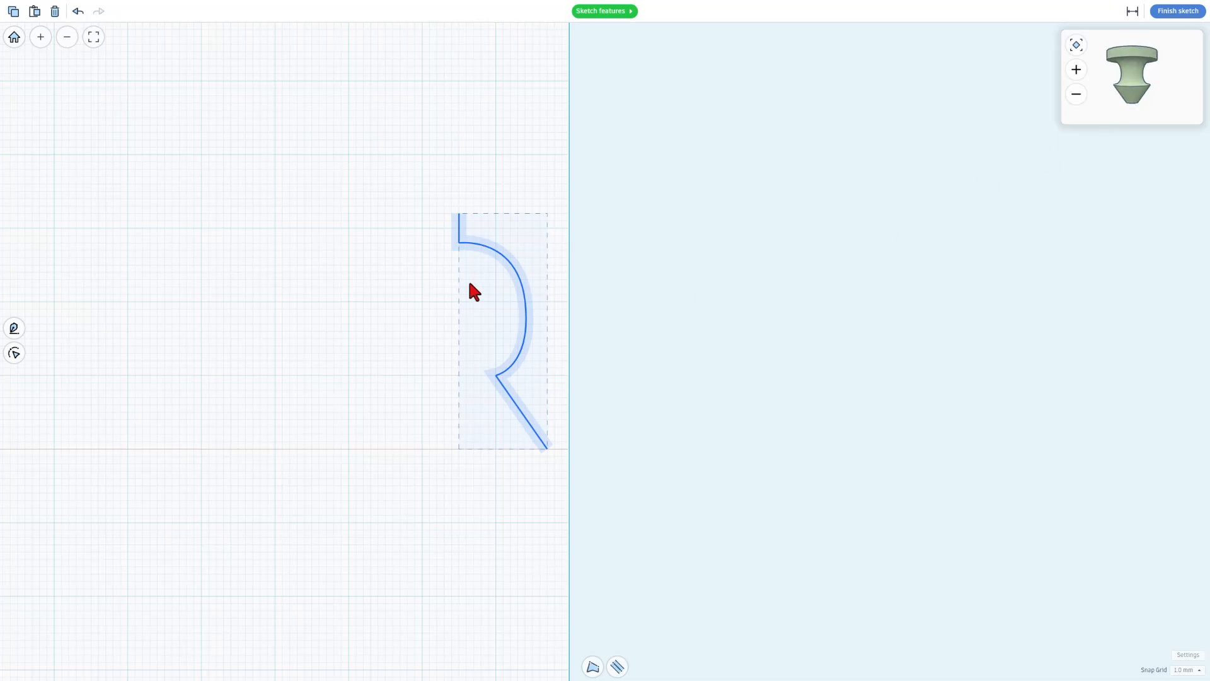
mouse_move(399, 374)
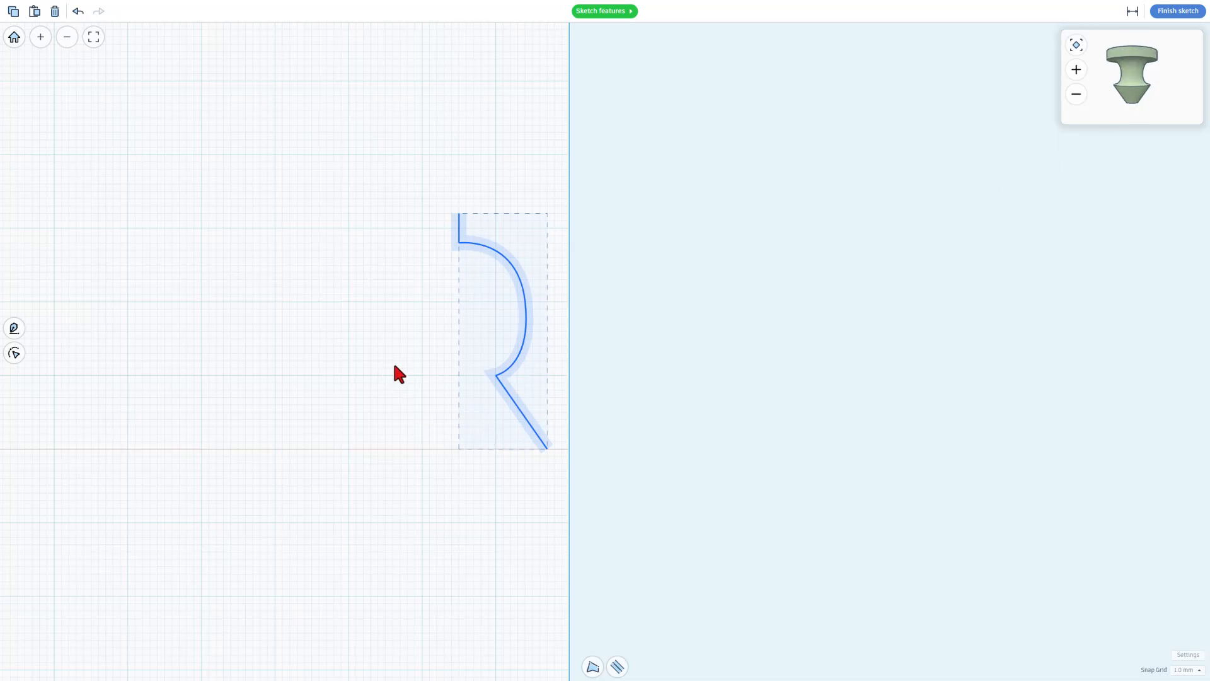
Finish the sketch and apply a 45° start angle to the revolve
left_click(1176, 11)
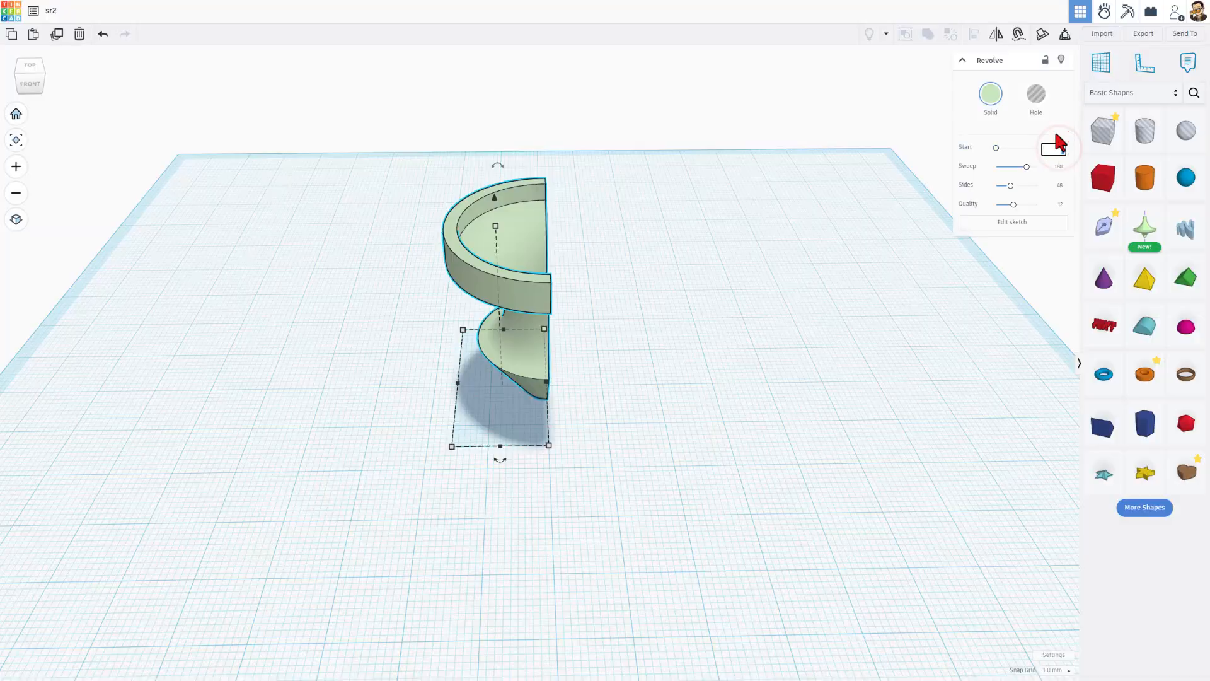
left_click(1055, 147)
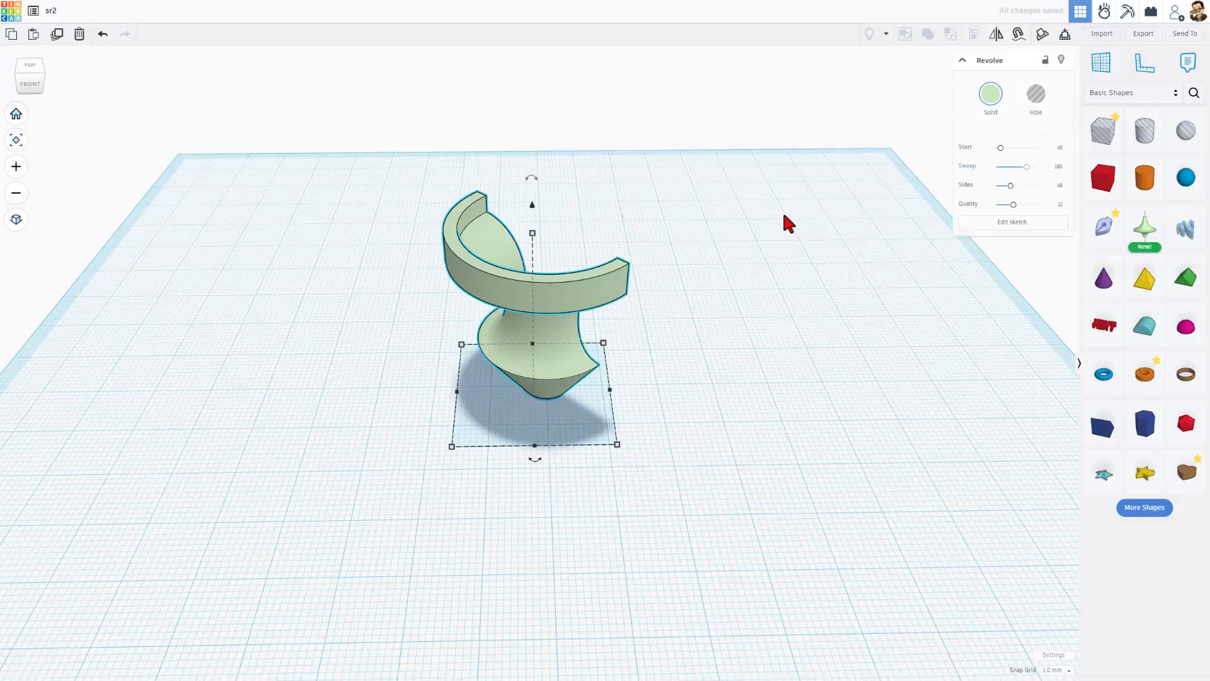
mouse_move(724, 342)
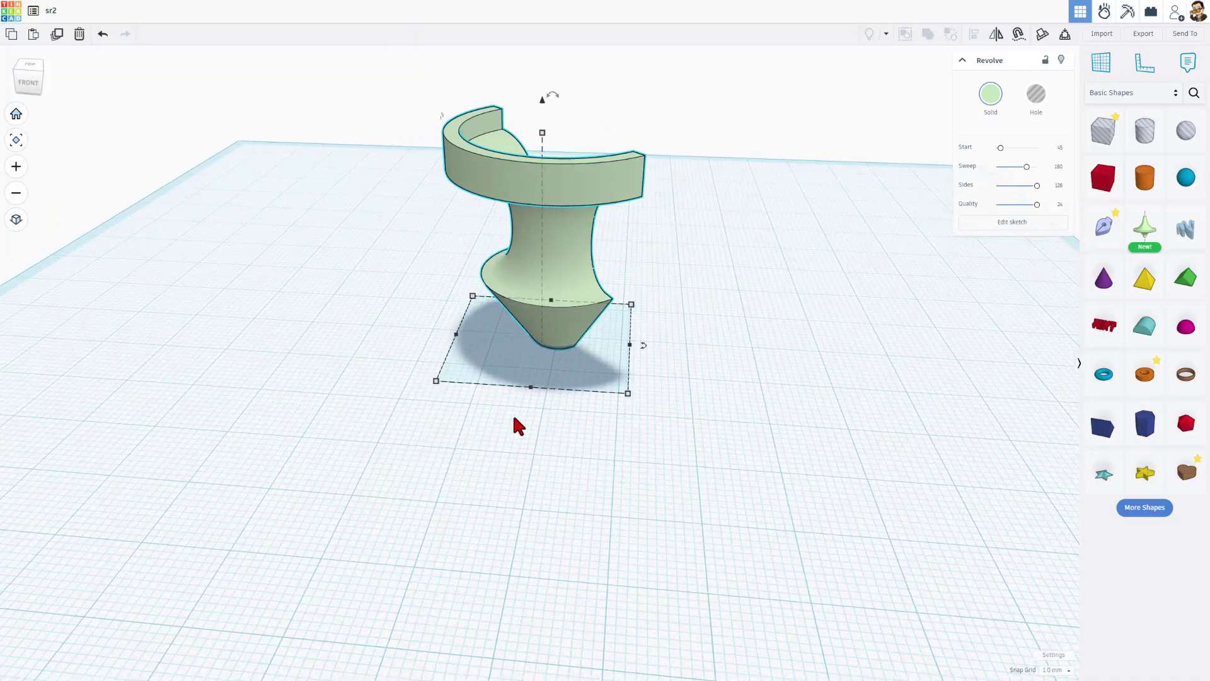
mouse_move(54, 69)
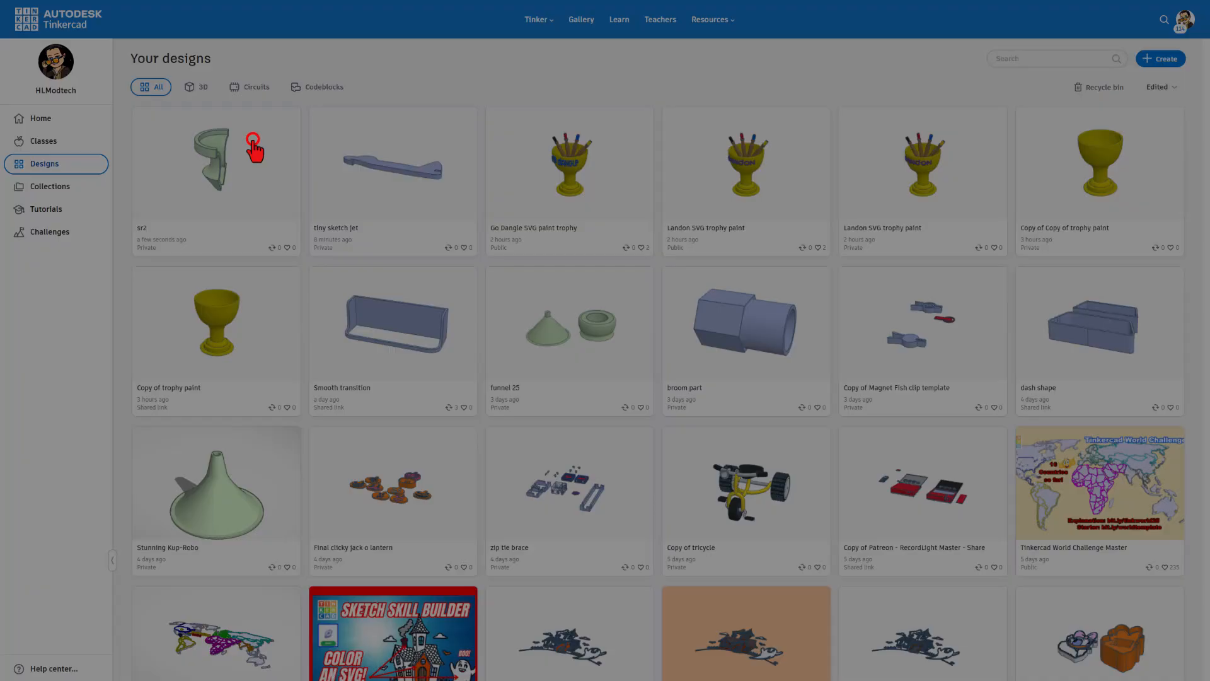
Open sr2's properties on the dashboard and set its privacy to Public
left_click(254, 148)
type("Partial Revolve")
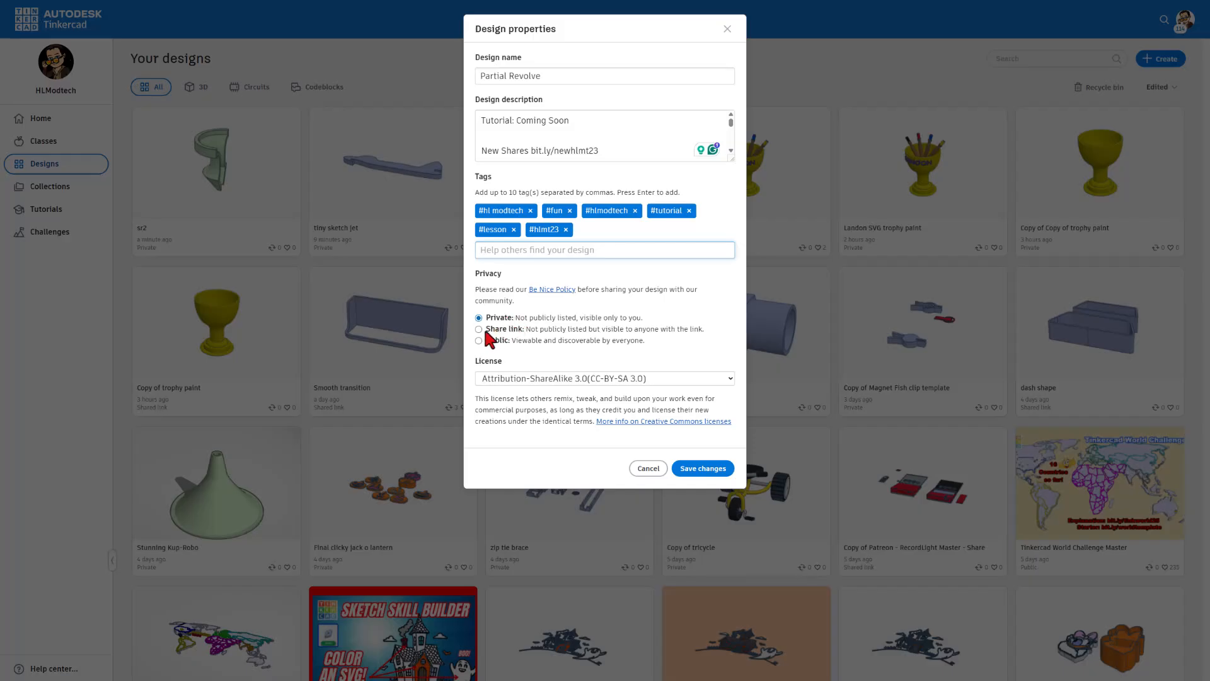
left_click(478, 329)
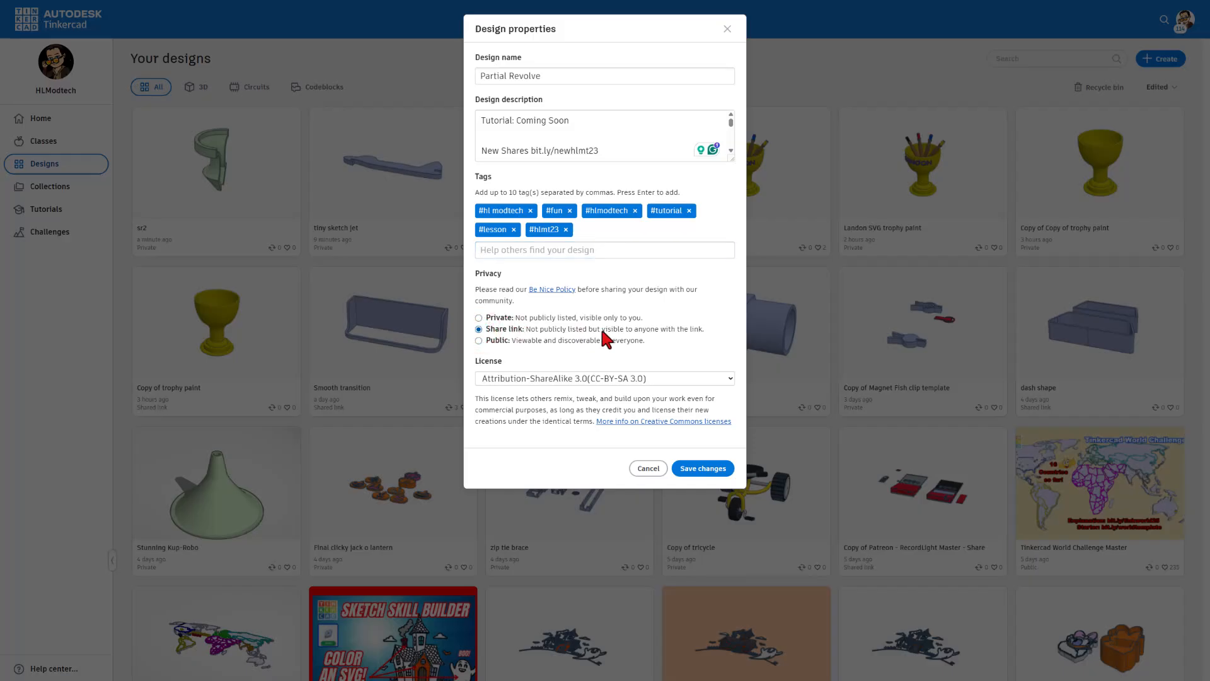
mouse_move(540, 340)
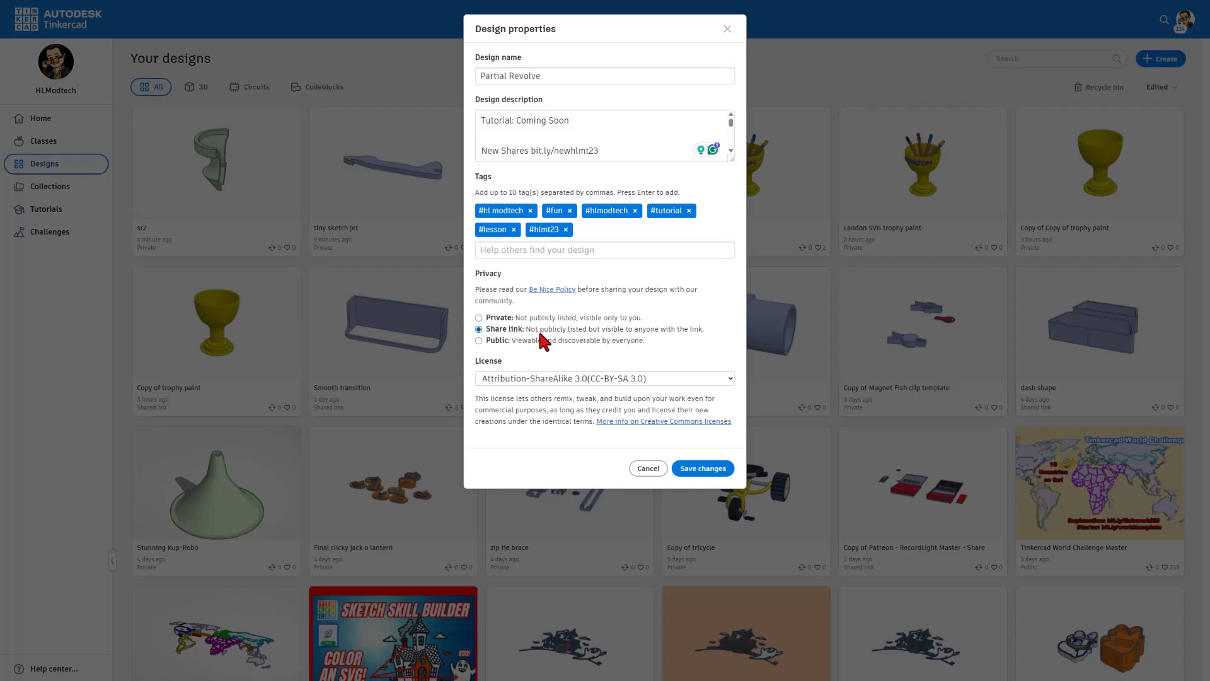
left_click(478, 340)
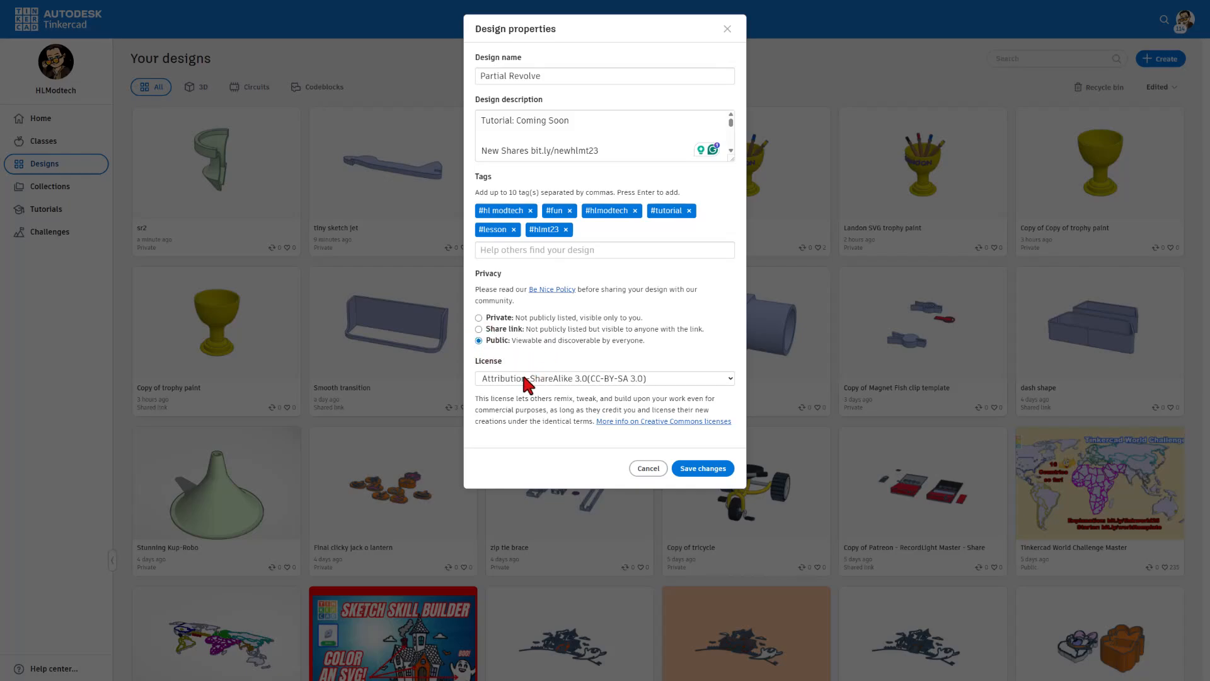
Choose the Attribution-ShareAlike 3.0 license and save the design's changes
left_click(604, 378)
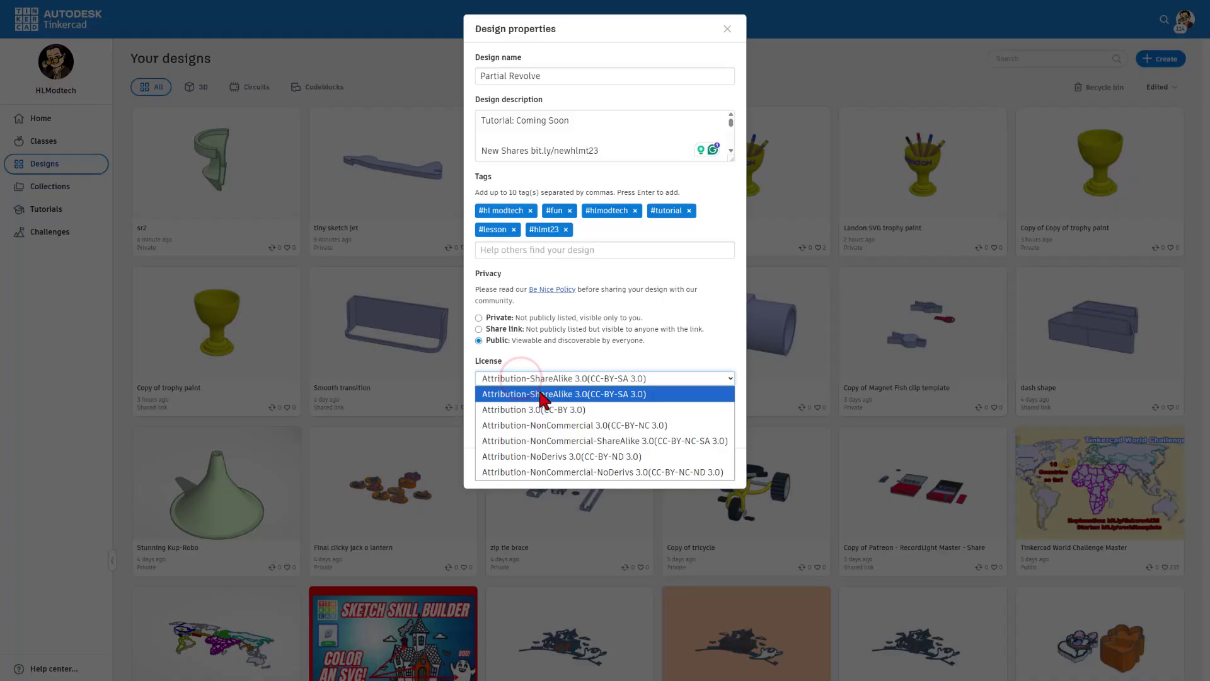
mouse_move(540, 457)
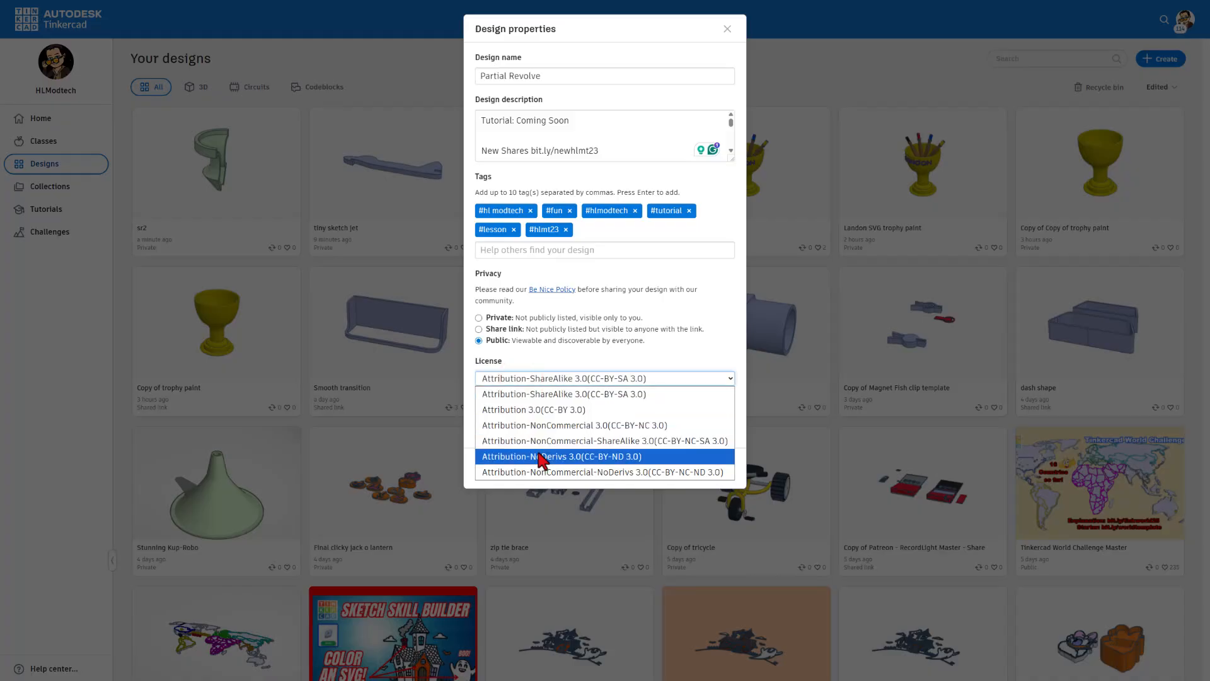
left_click(560, 456)
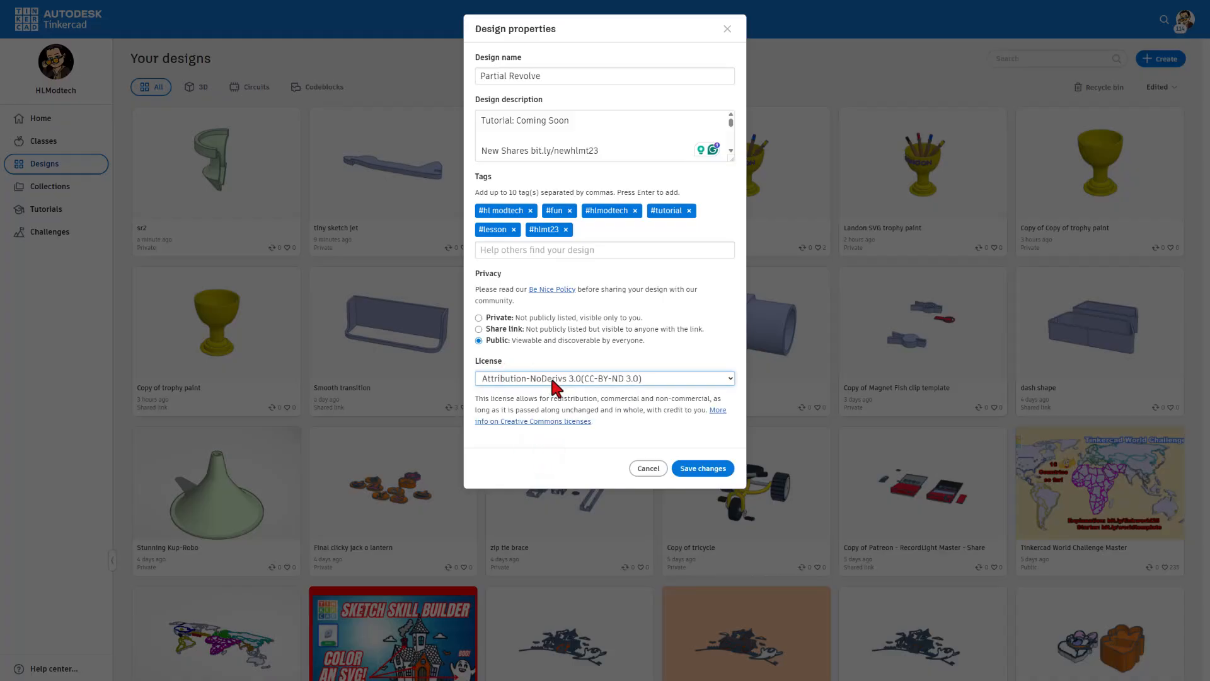
left_click(604, 377)
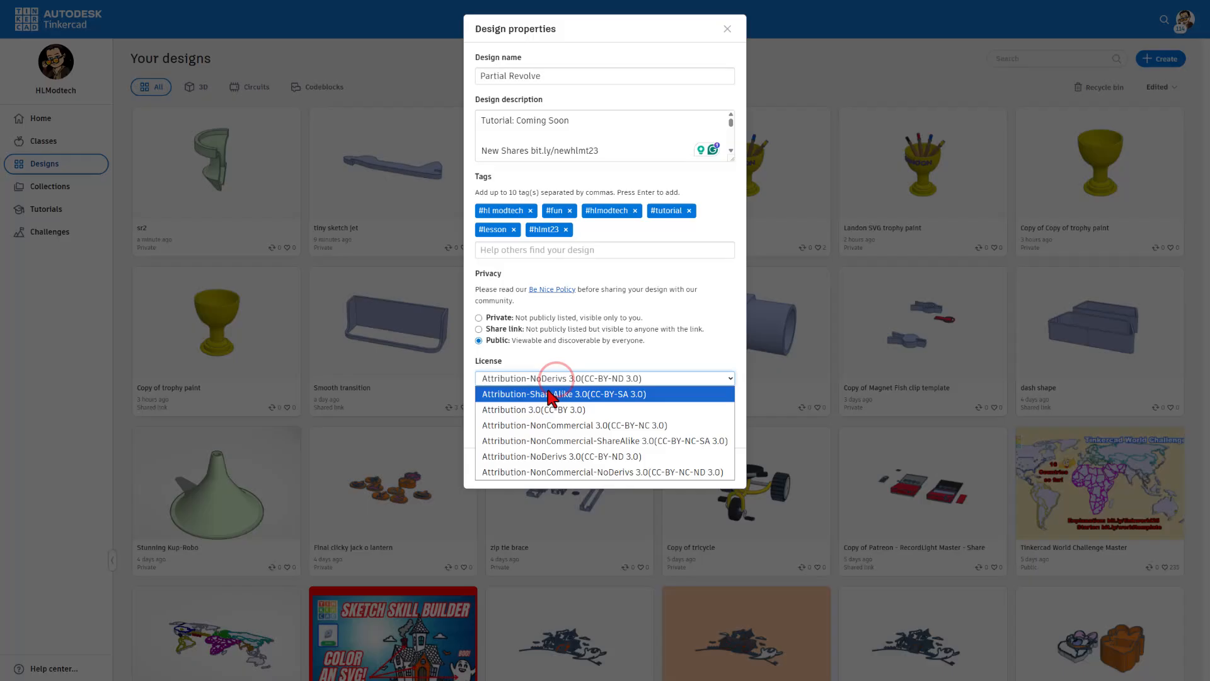
left_click(563, 393)
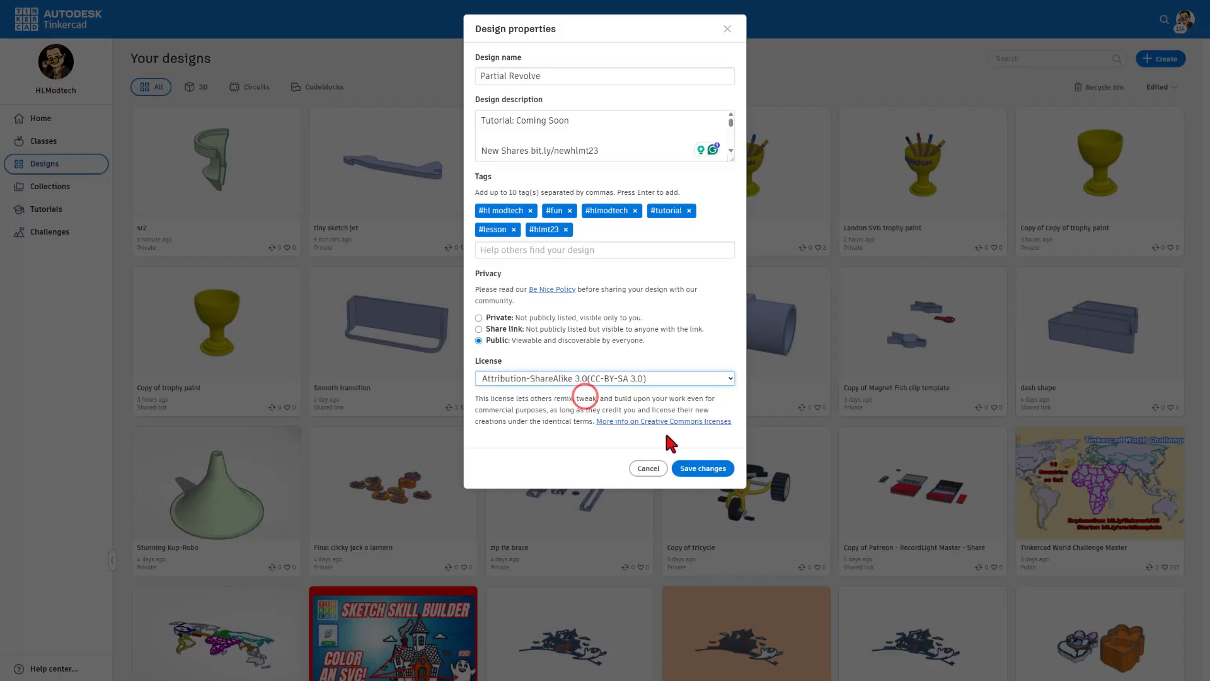
left_click(700, 468)
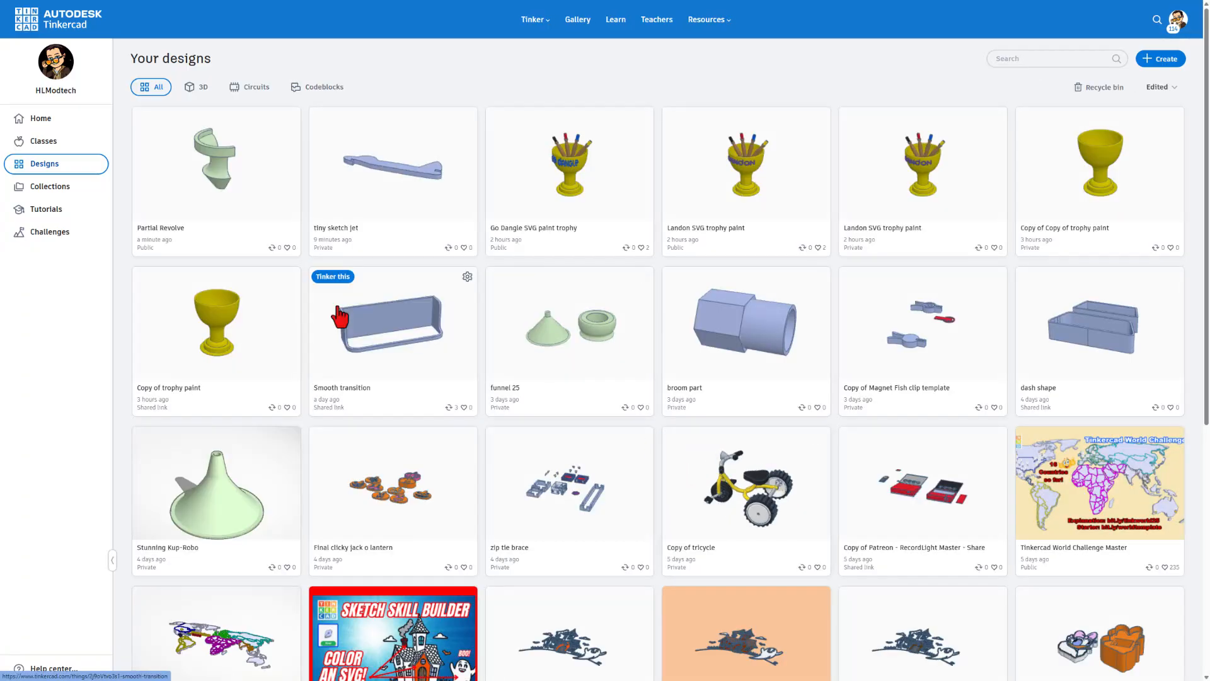
left_click(215, 162)
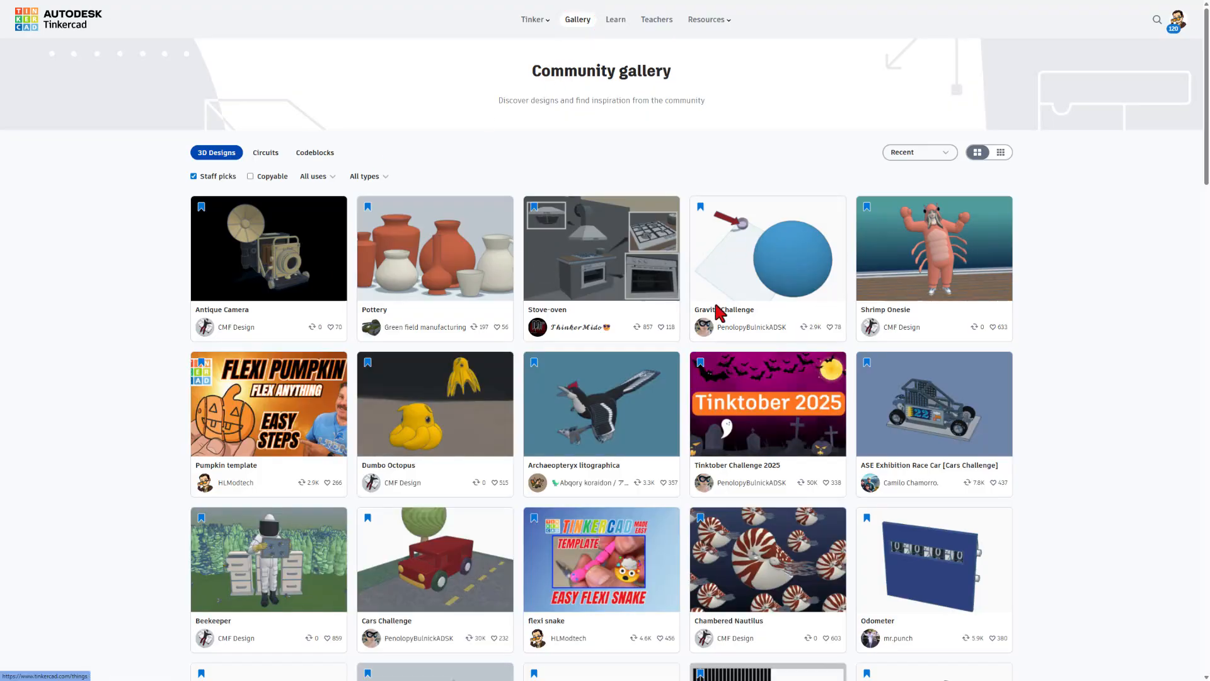
mouse_move(259, 338)
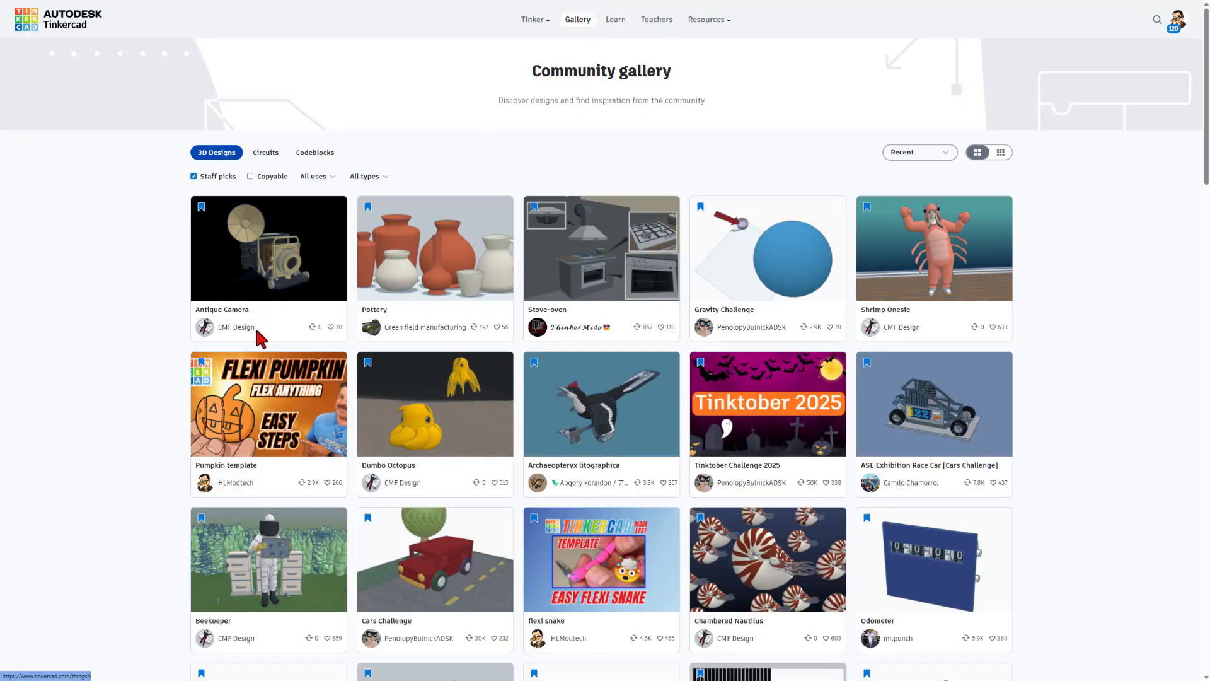
left_click(268, 403)
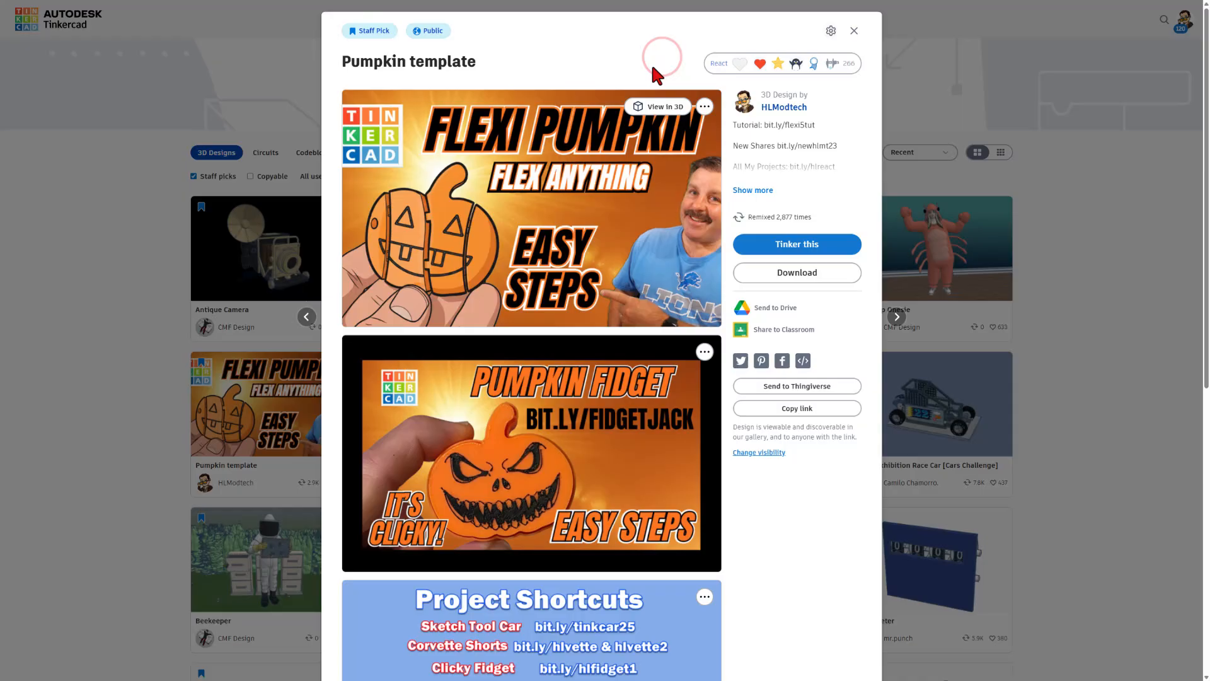
scroll("down", 3)
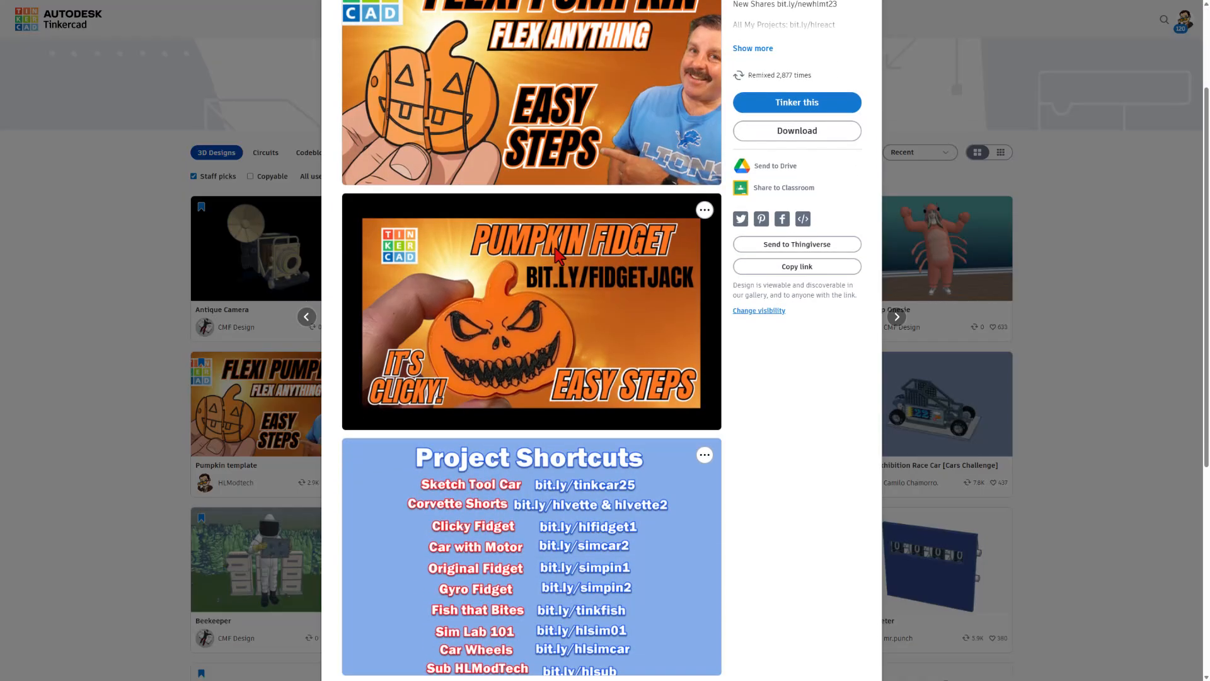
mouse_move(499, 390)
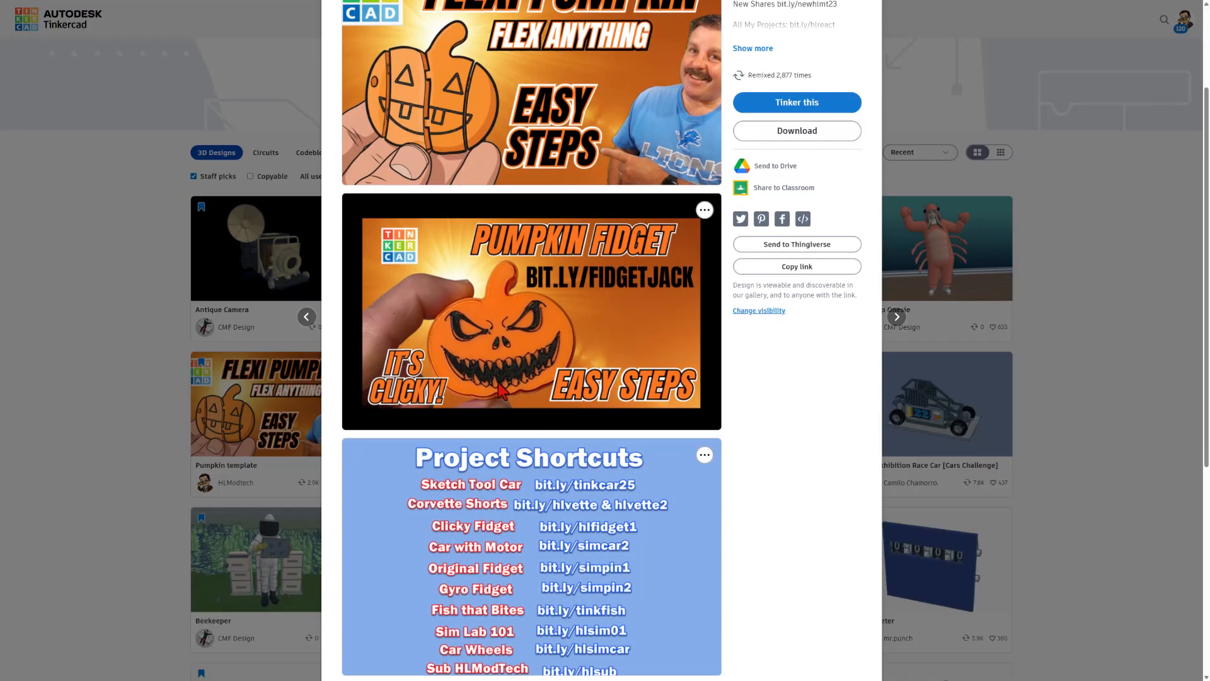
scroll("up", 3)
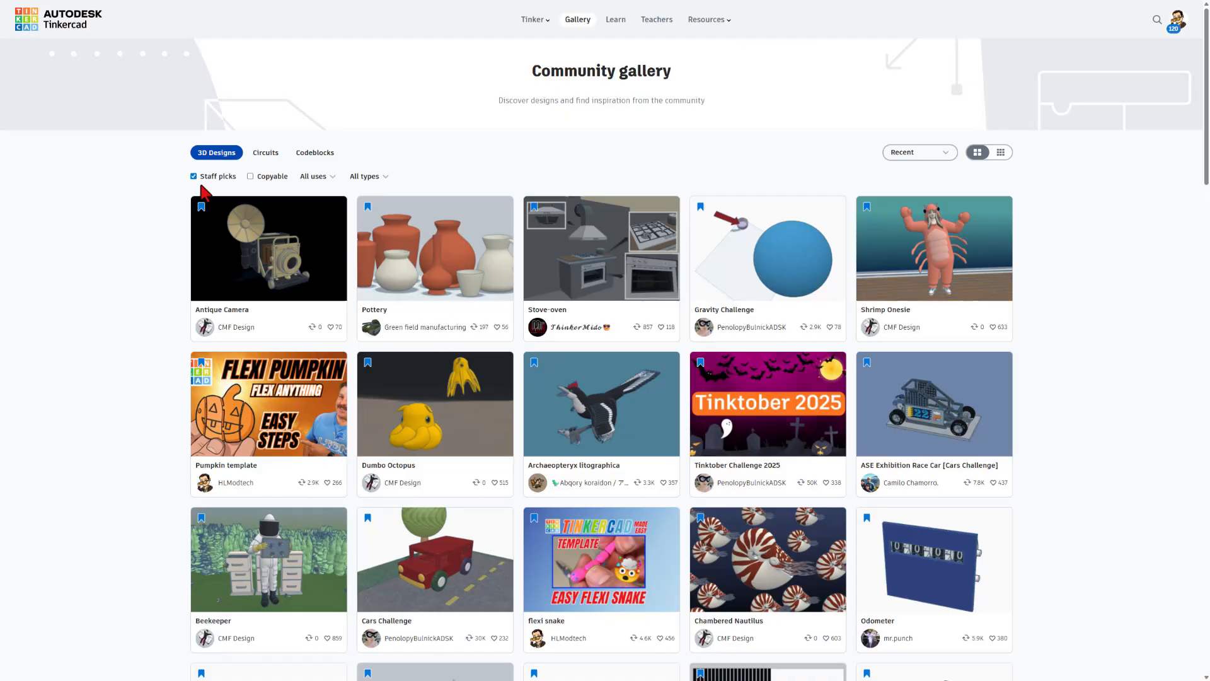
Show all designs beyond Staff picks and give Copy of Tinktober Challenge 2025 an Awesome reaction
left_click(194, 176)
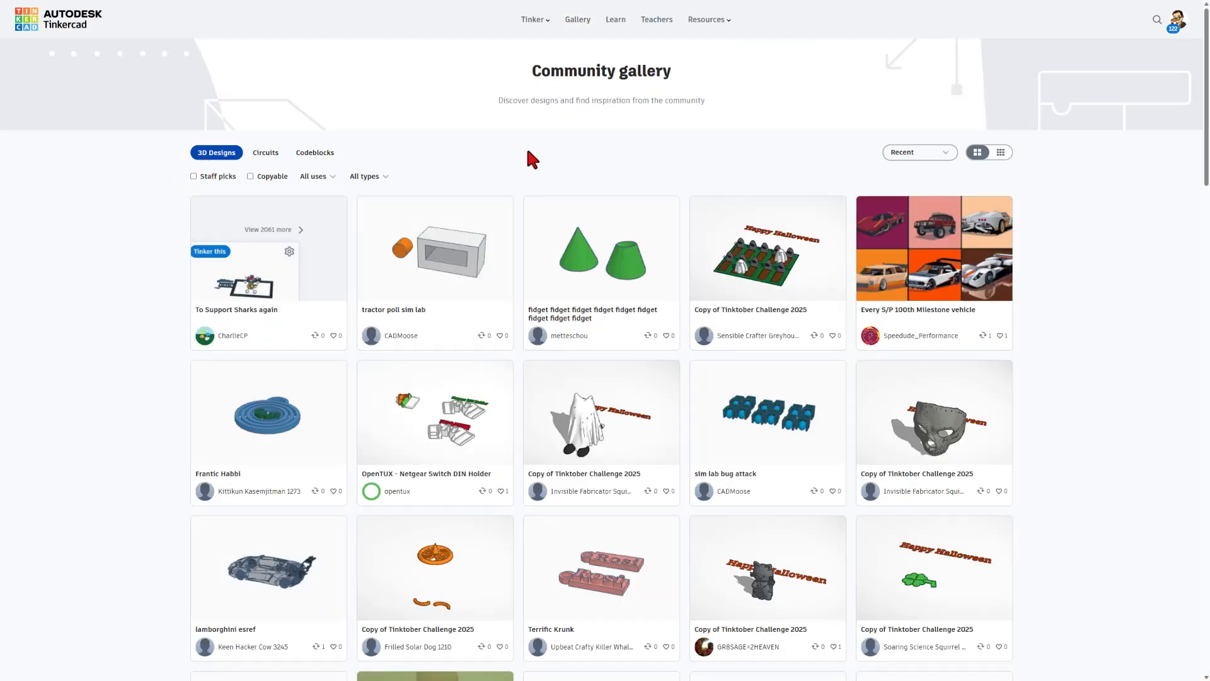
left_click(1006, 149)
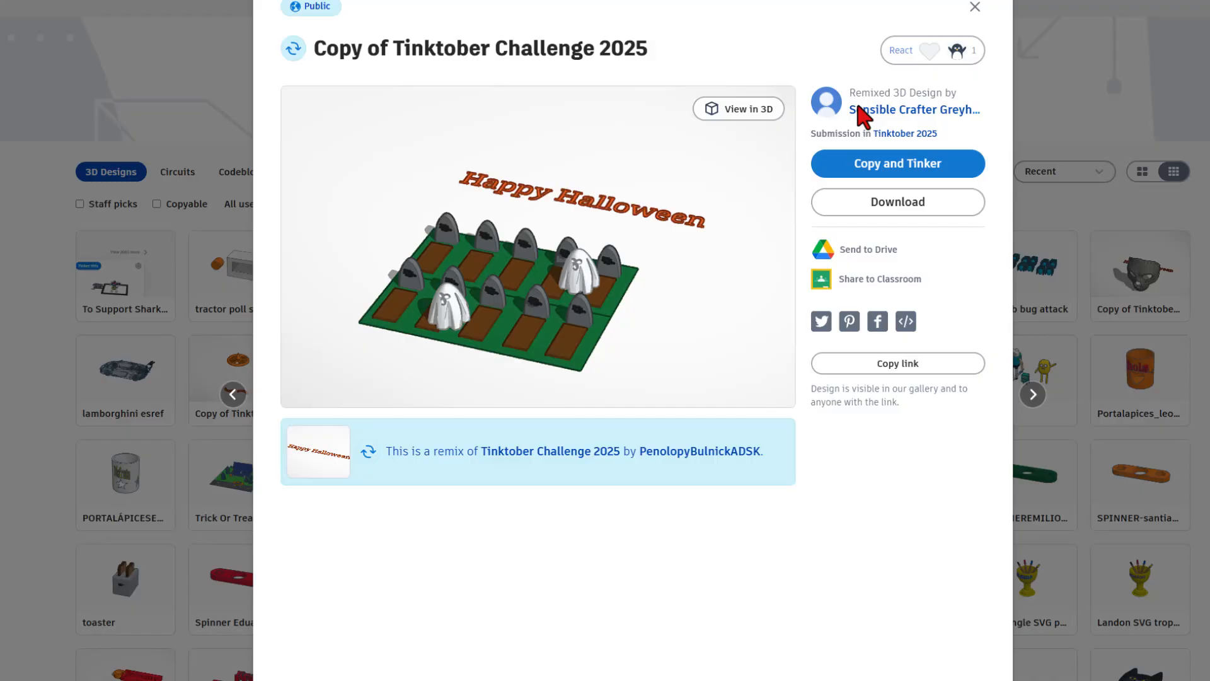
left_click(957, 51)
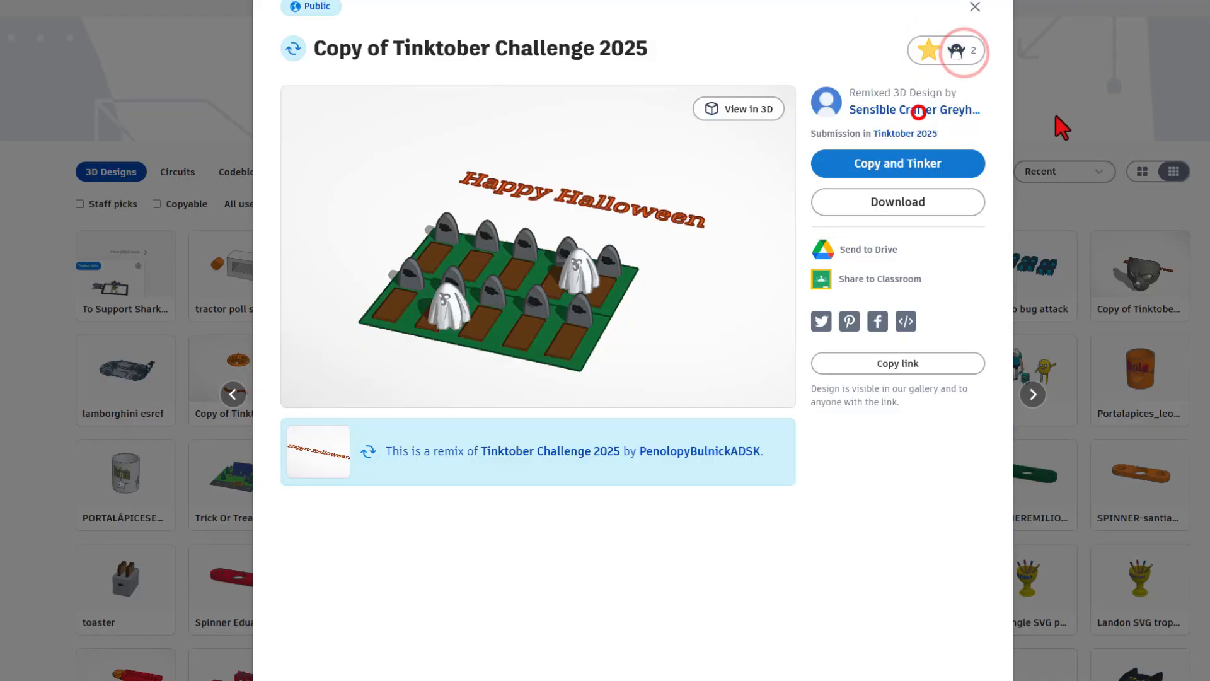
left_click(974, 7)
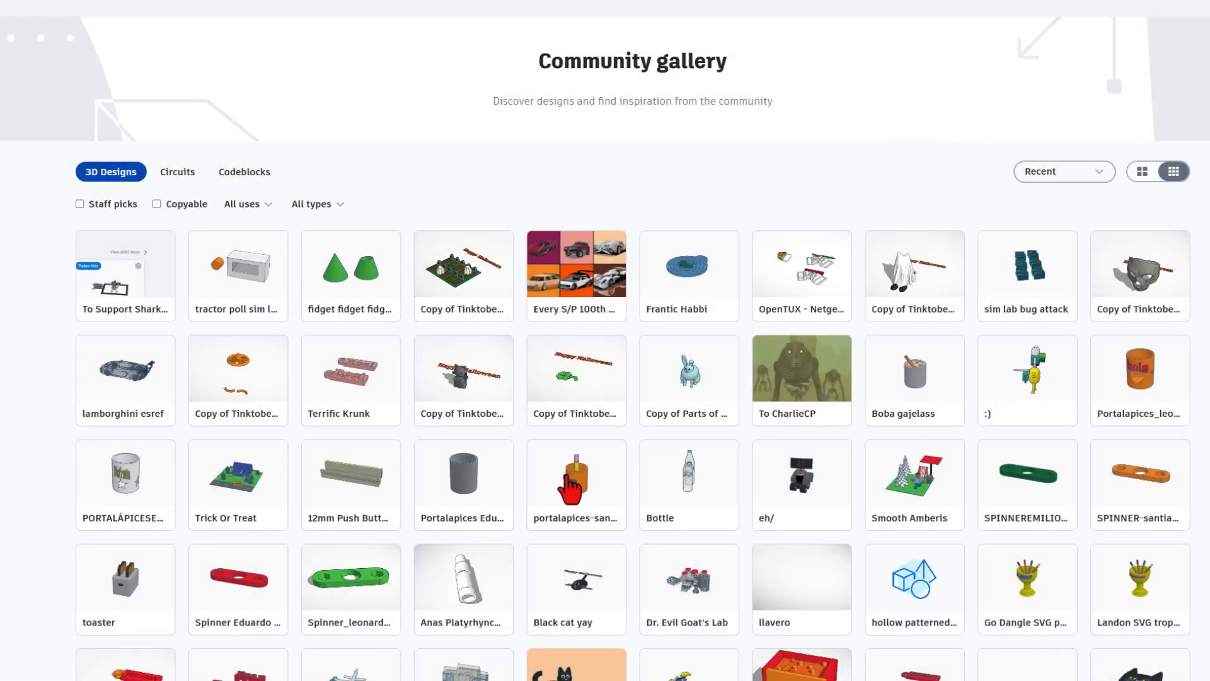
Browse the pencil holder, toaster and Landon SVG trophy designs' details and reaction choices
left_click(576, 471)
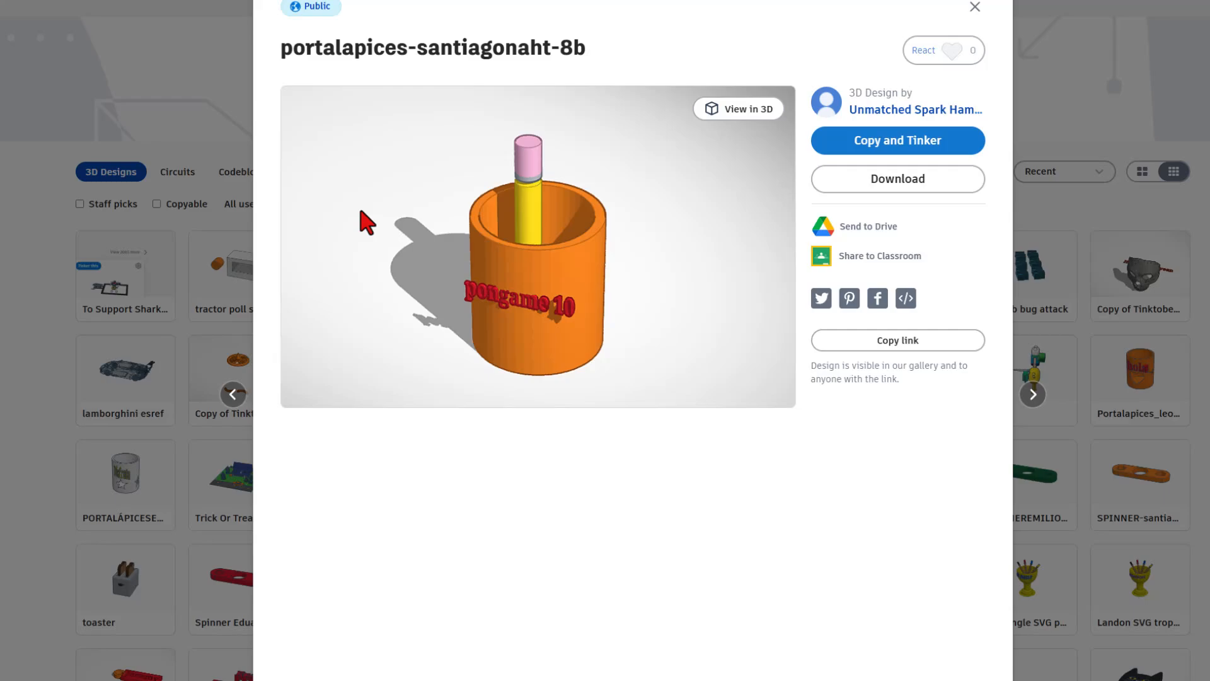
left_click(941, 50)
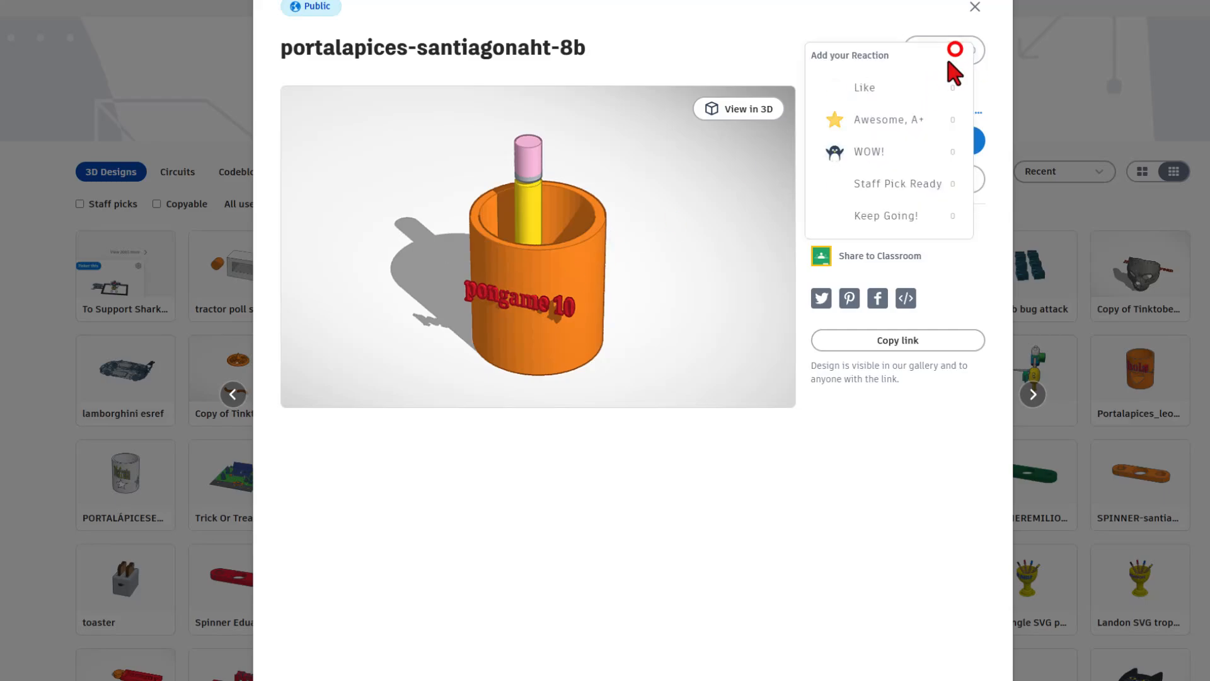
left_click(975, 7)
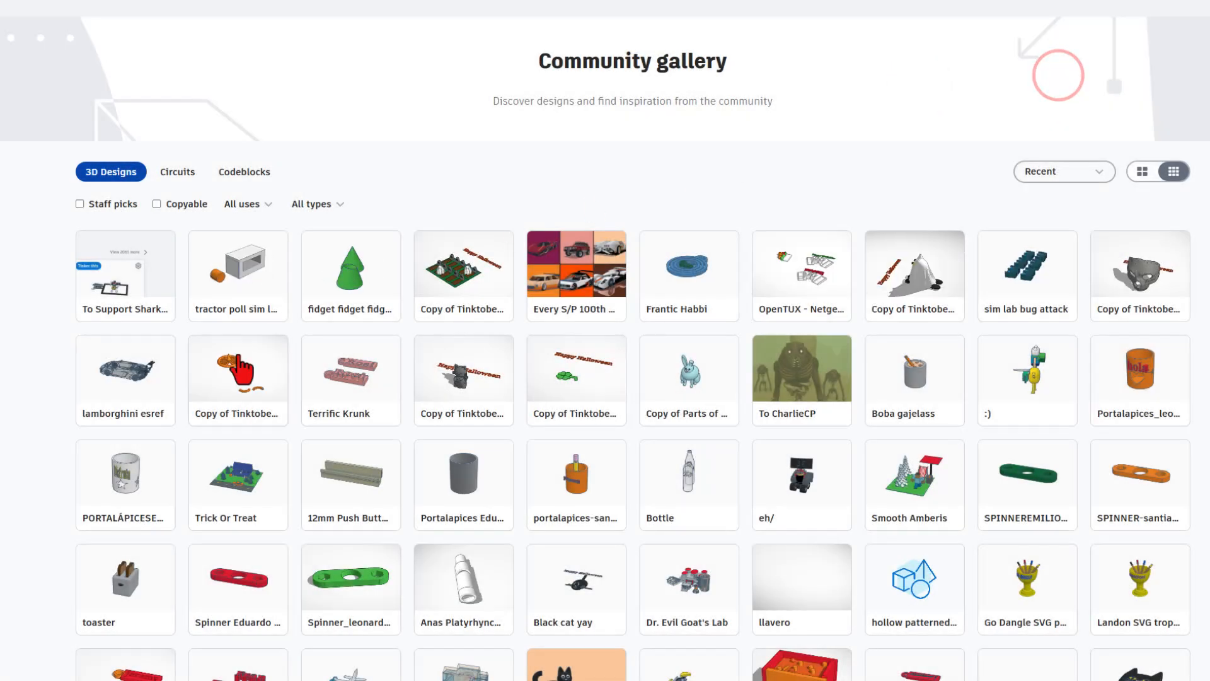
left_click(125, 577)
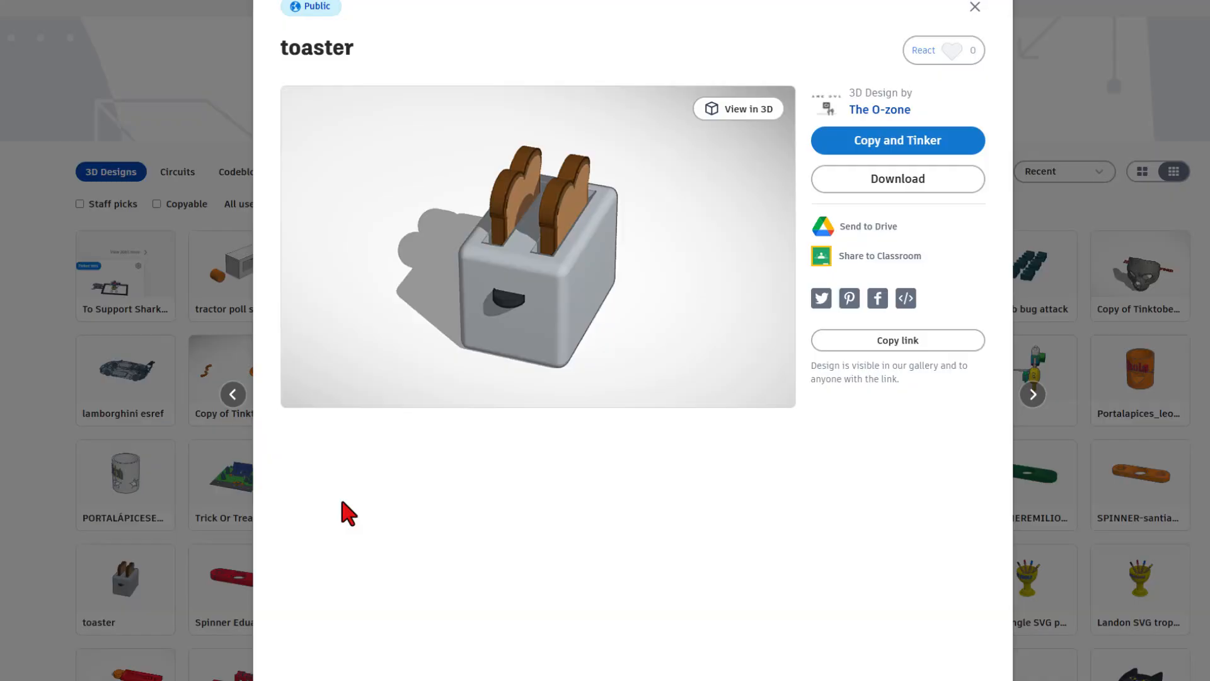
left_click(942, 49)
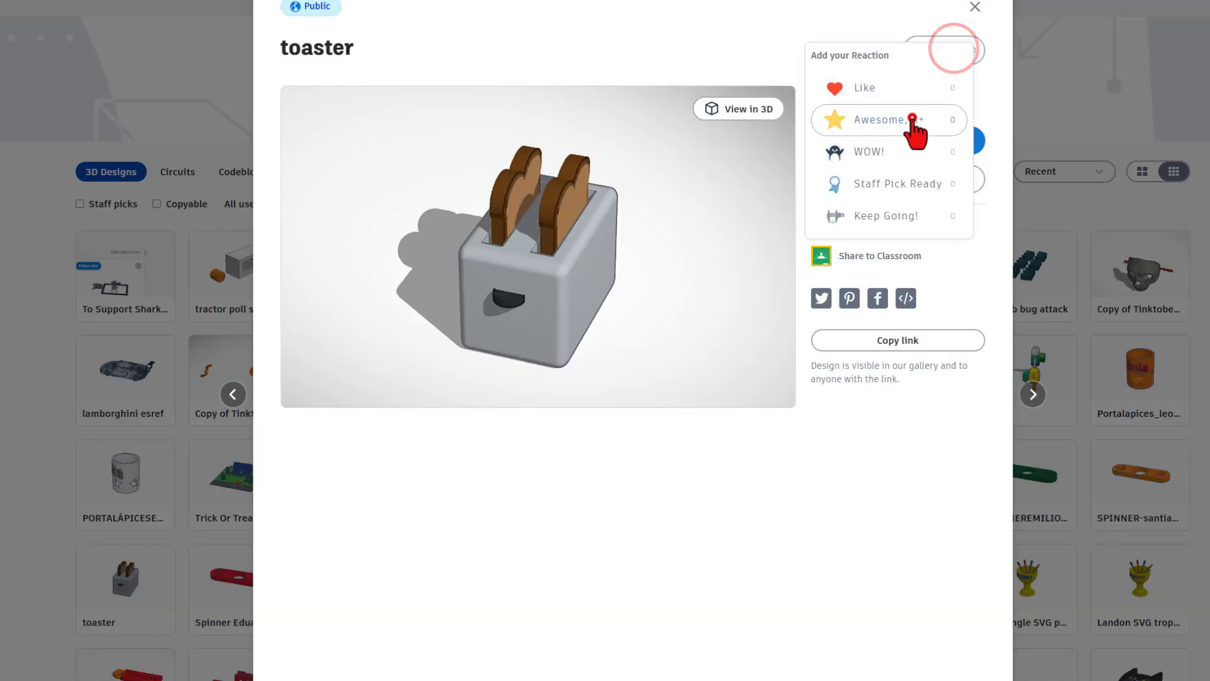
left_click(974, 7)
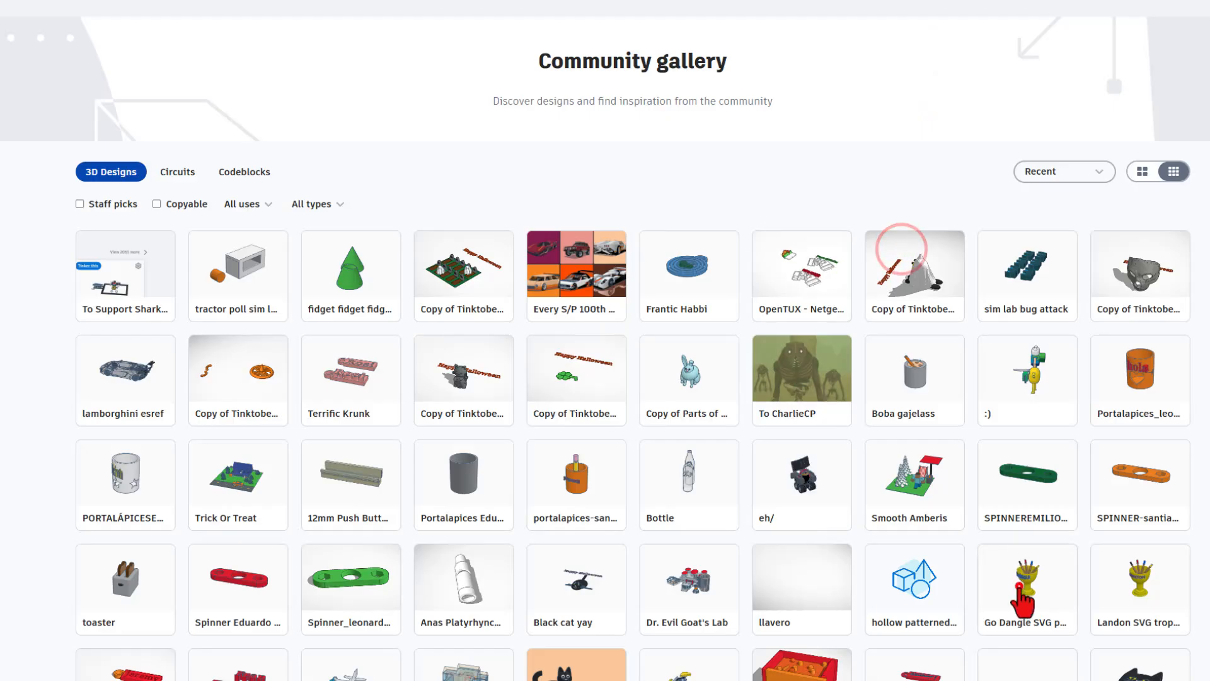
left_click(1026, 581)
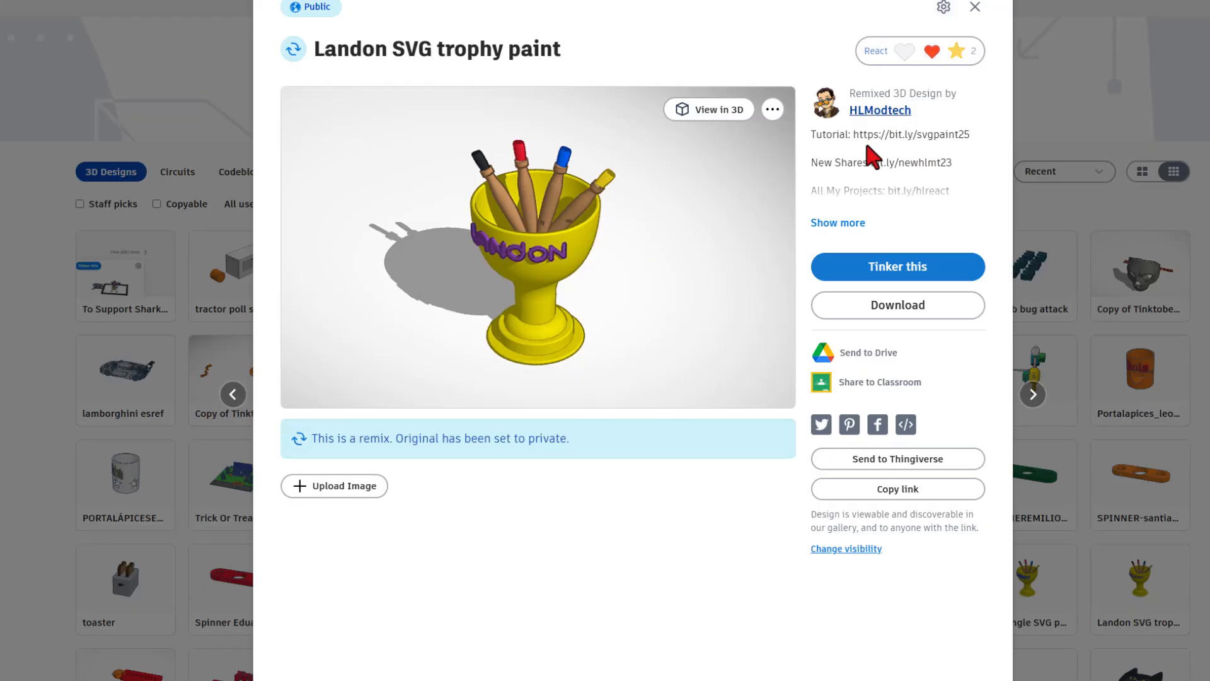
mouse_move(1063, 158)
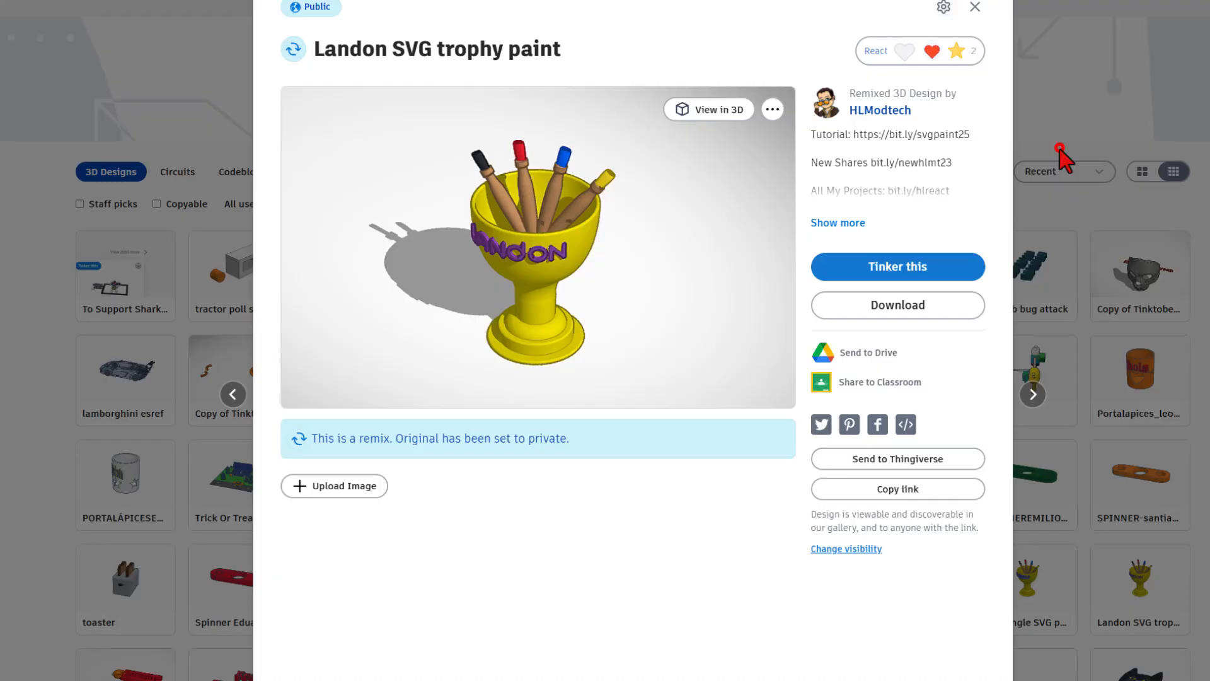
left_click(973, 7)
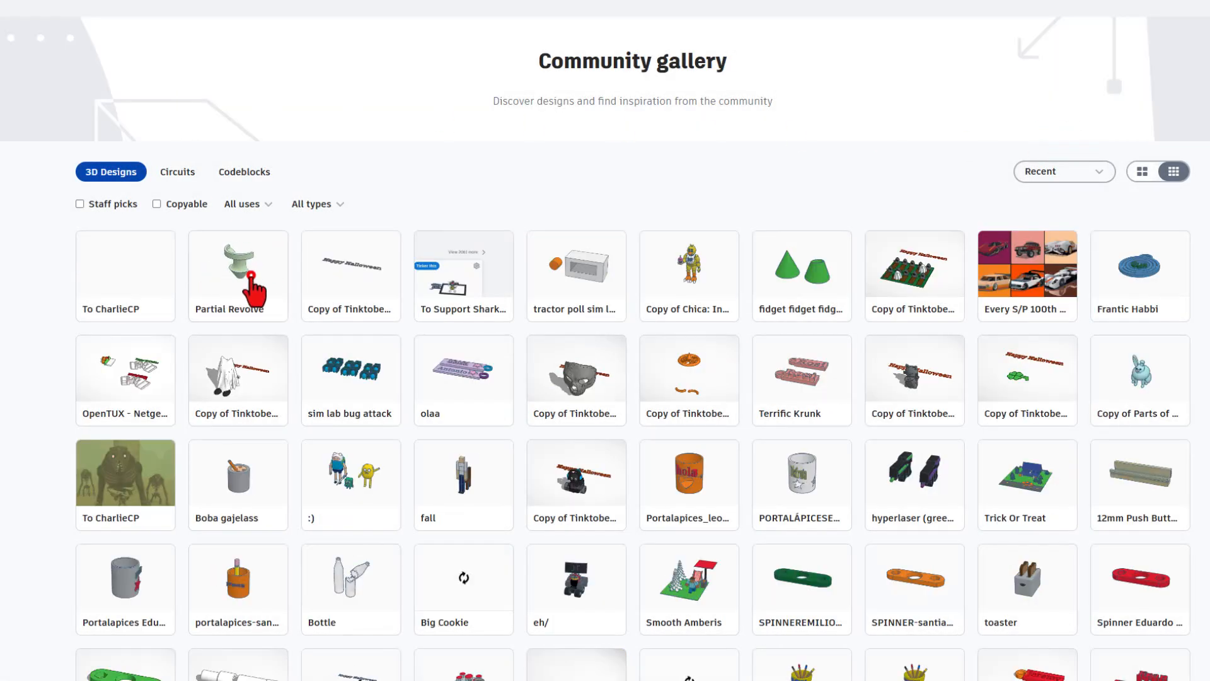
Open the Partial Revolve gallery card and react to it with Awesome
left_click(237, 266)
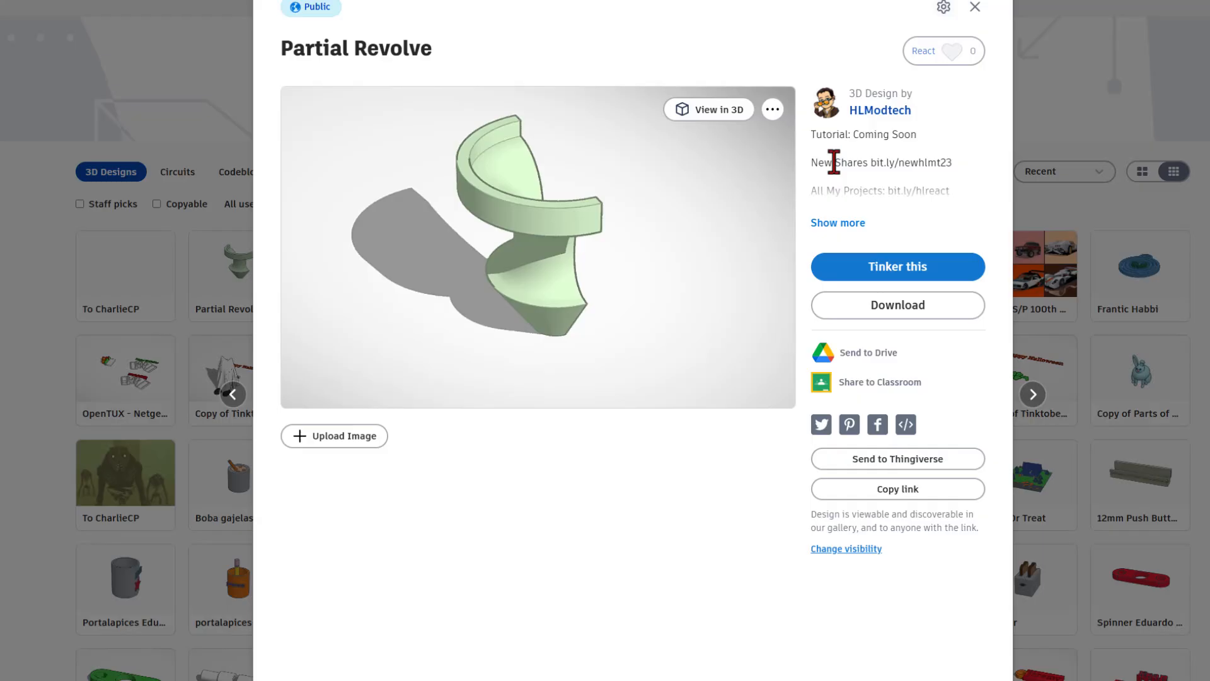
left_click(942, 51)
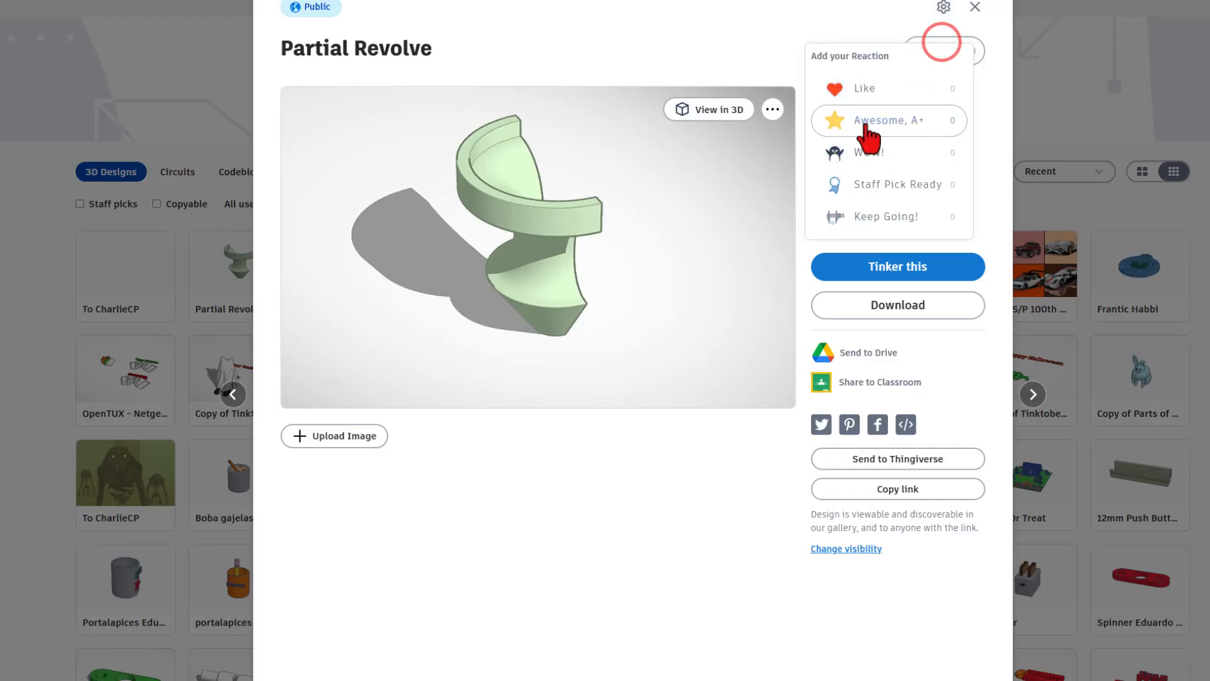
left_click(555, 498)
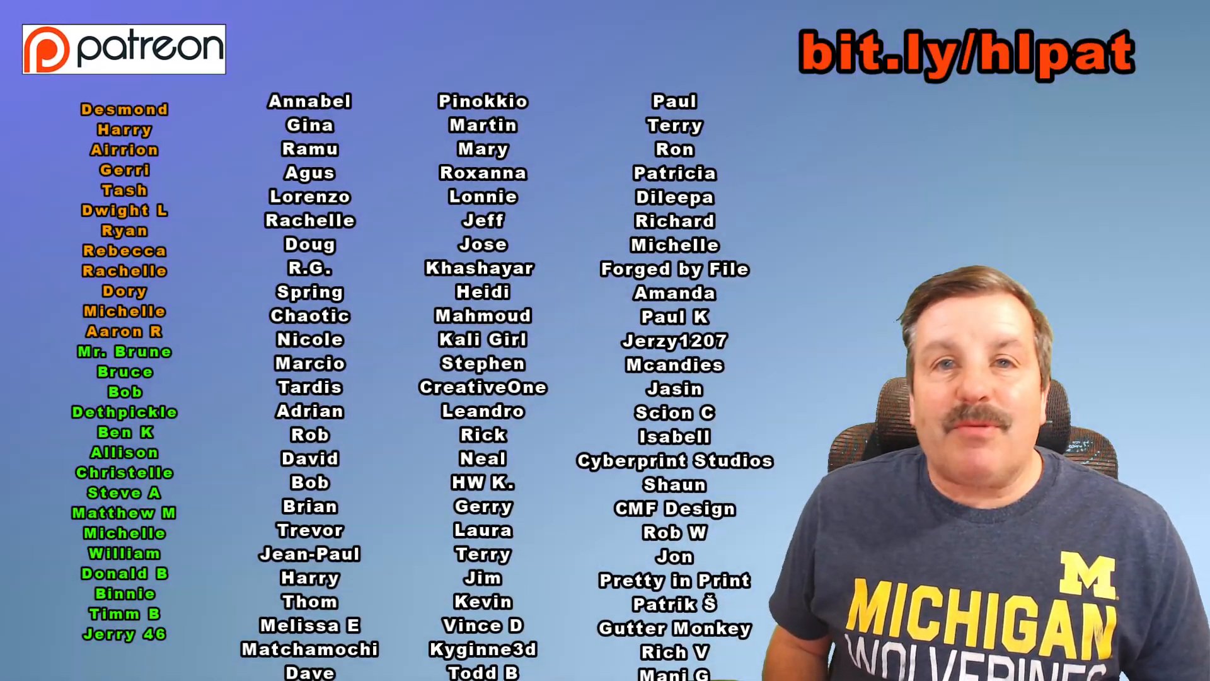
scroll("down", 3)
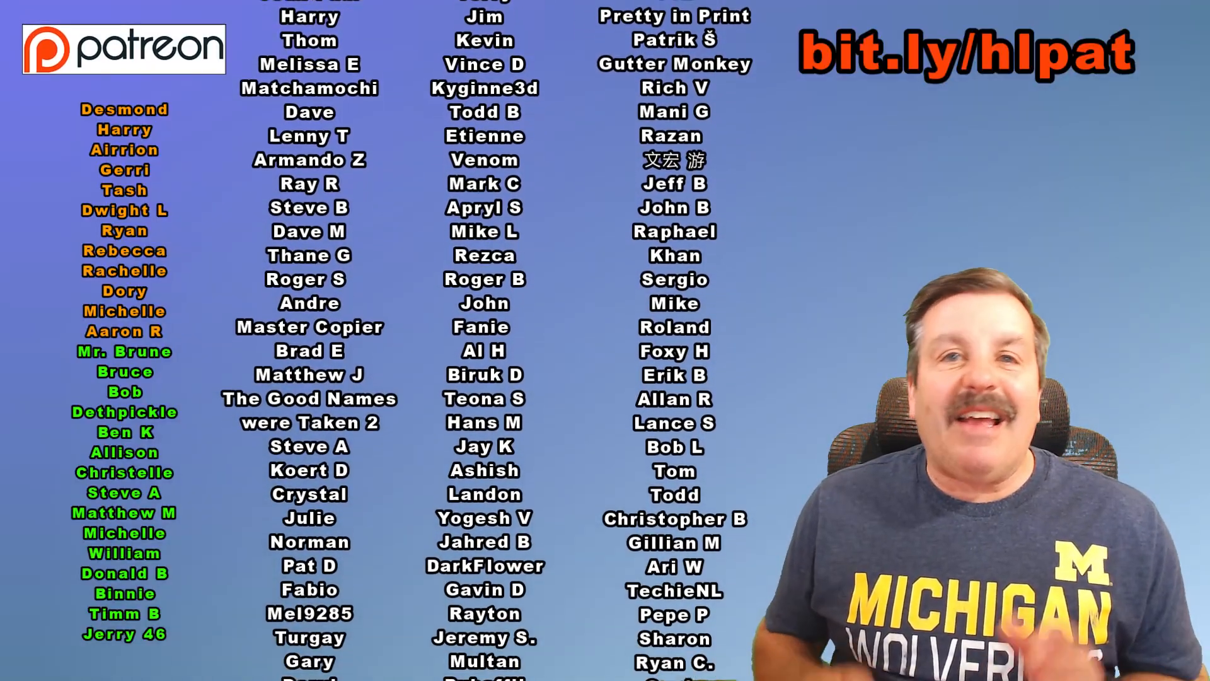
scroll("down", 3)
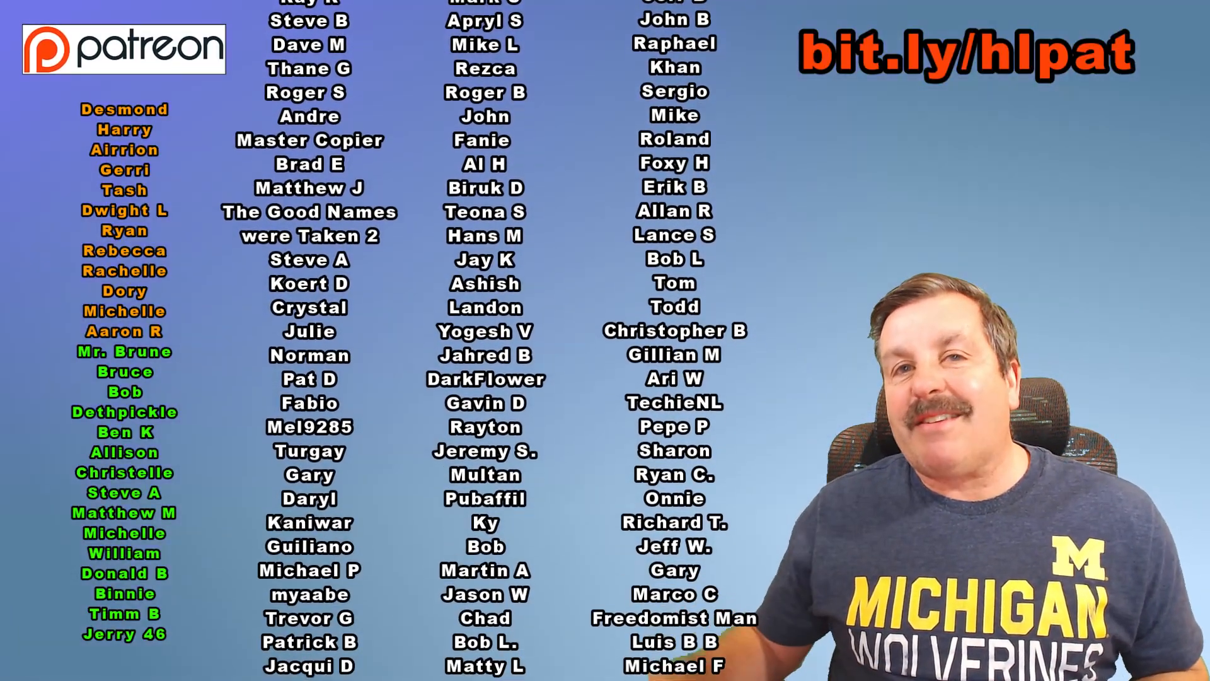
scroll("up", 3)
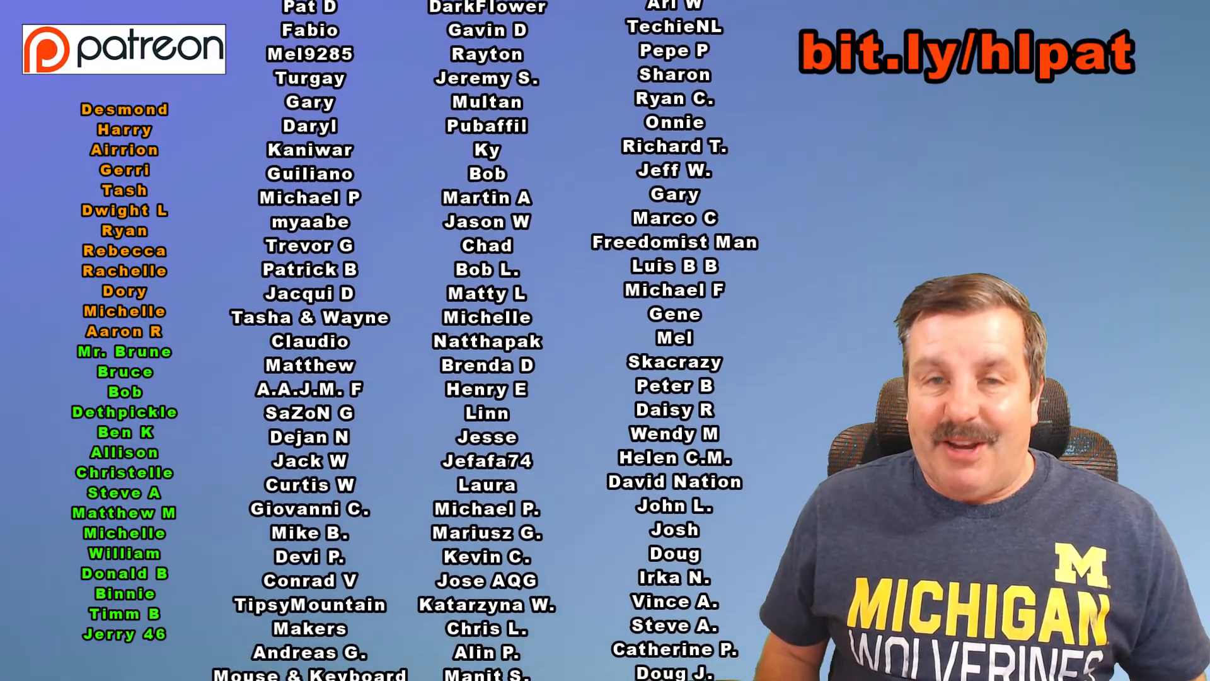
scroll("down", 3)
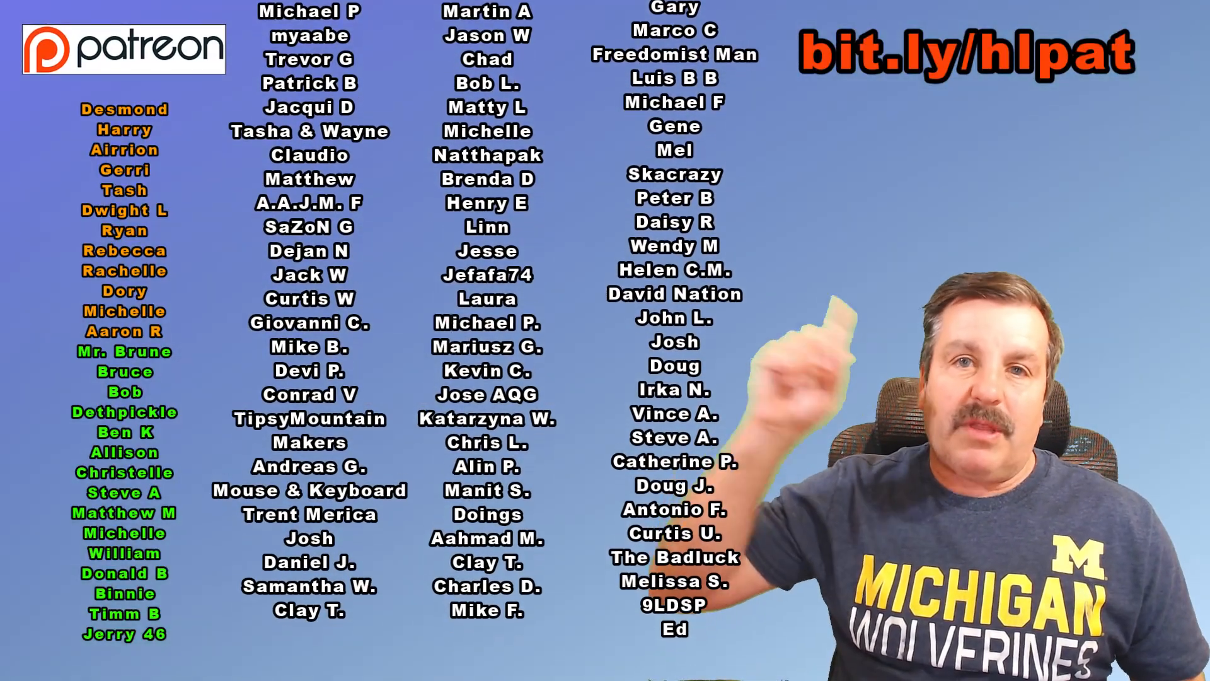